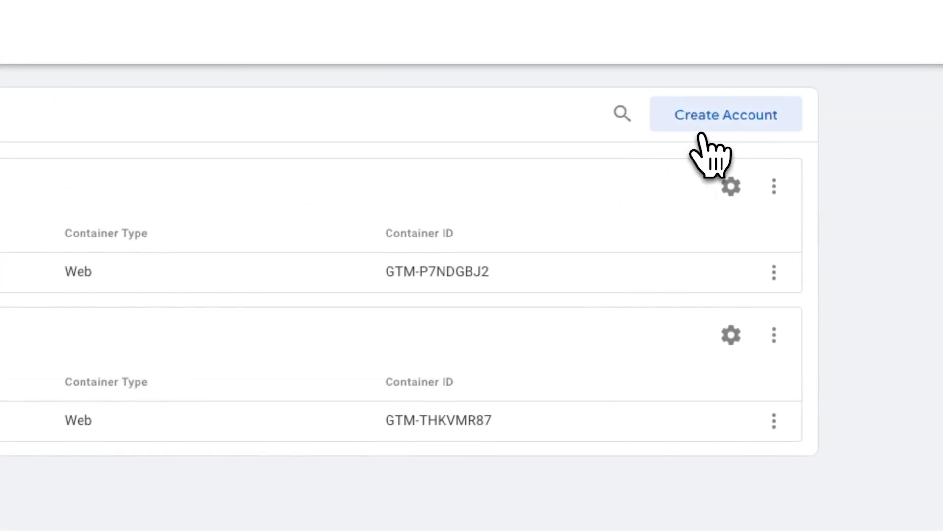
Start a new GTM account named Creator's Toolbox with country set to Canada.
left_click(725, 114)
type("Creator's Toolbox")
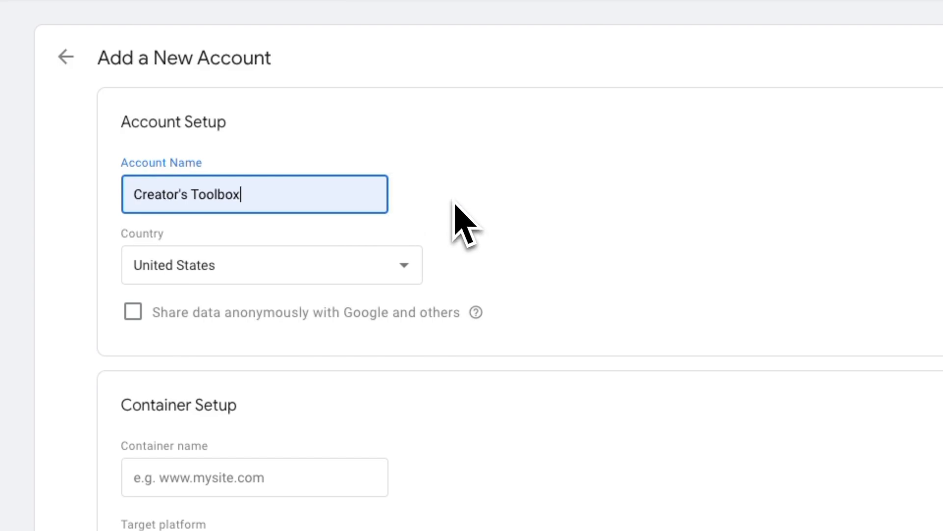
left_click(271, 264)
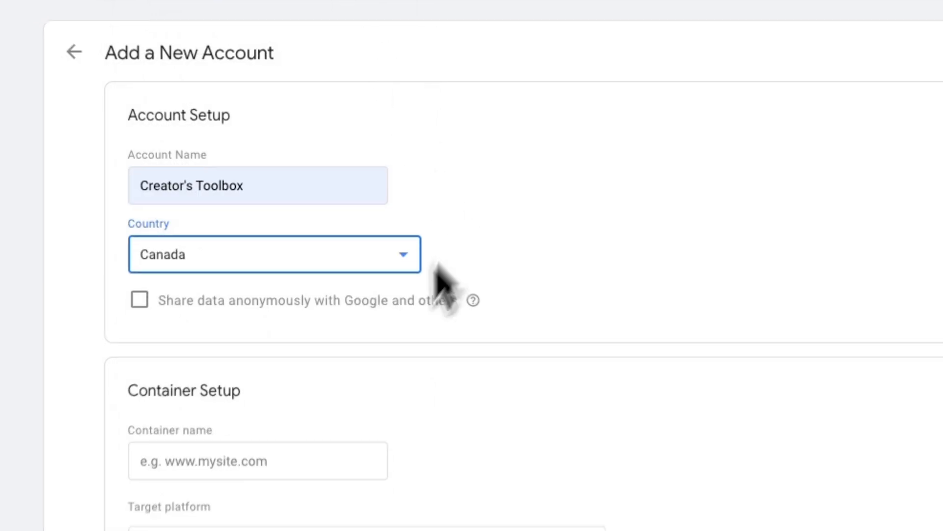
Add a Web container named creatorstoolbox.co and submit the account for creation.
type("creatorstoolbox.co")
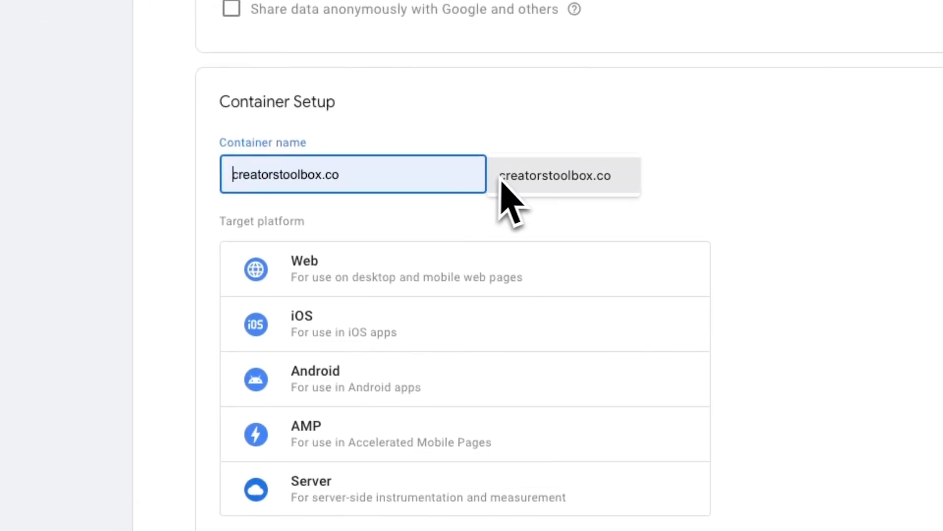
left_click(463, 268)
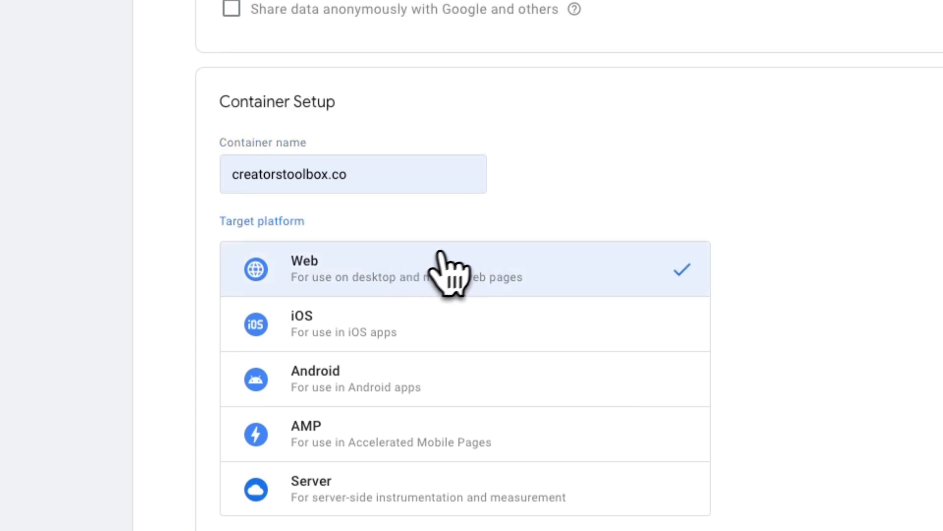
scroll("down", 3)
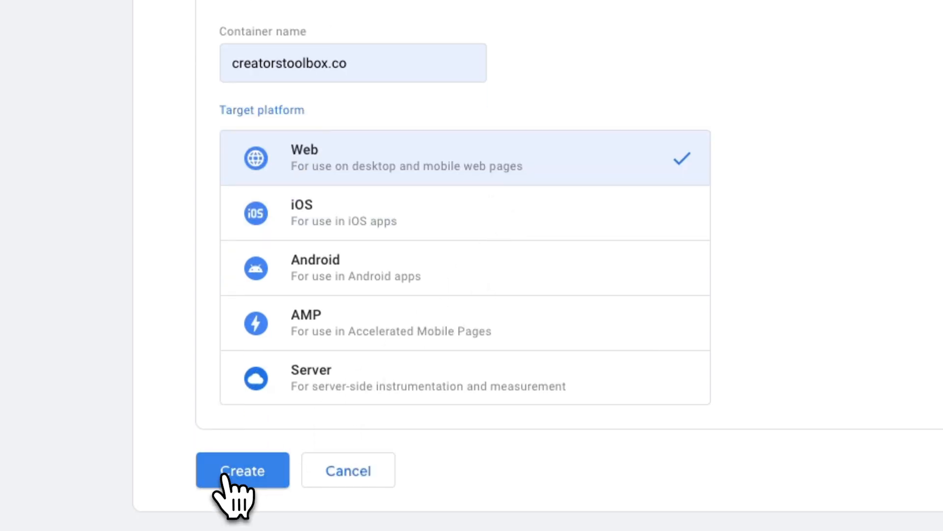
left_click(242, 470)
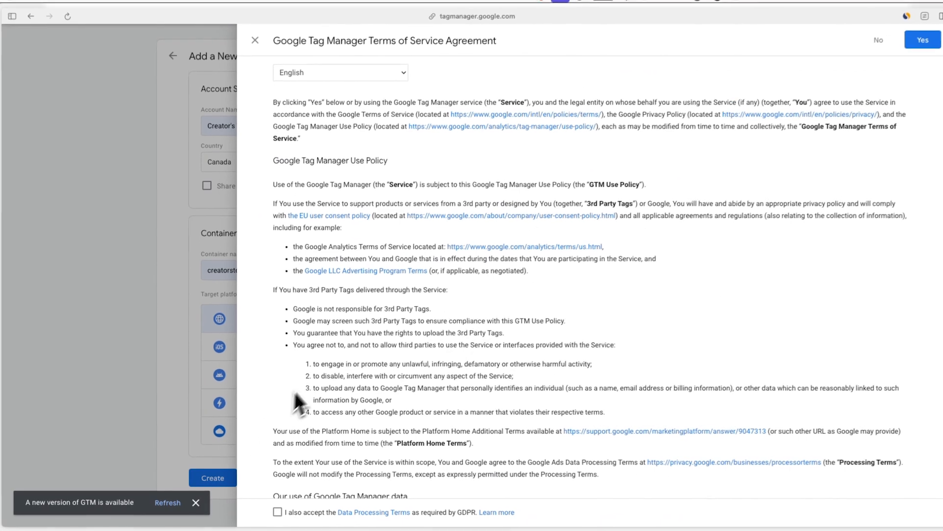
Accept the GDPR and terms of service, dismiss the install dialog, and copy the container ID.
left_click(276, 511)
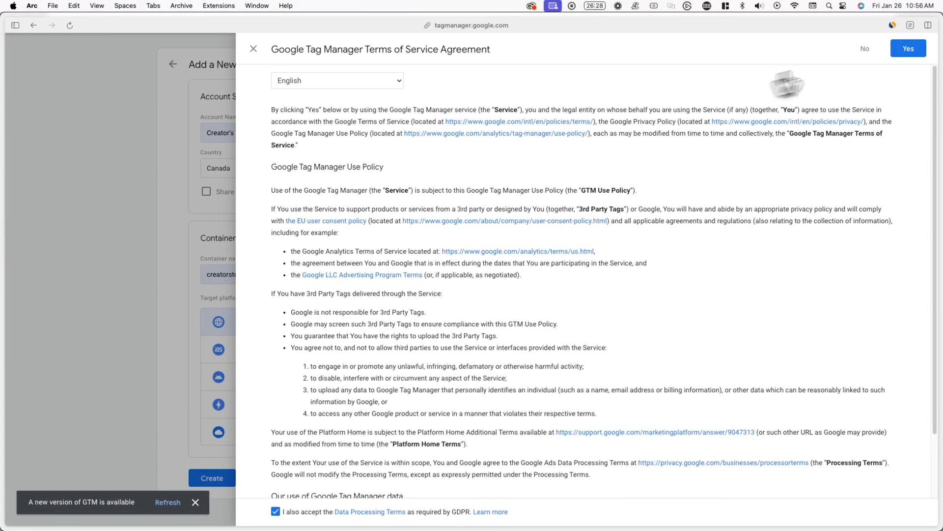
left_click(908, 48)
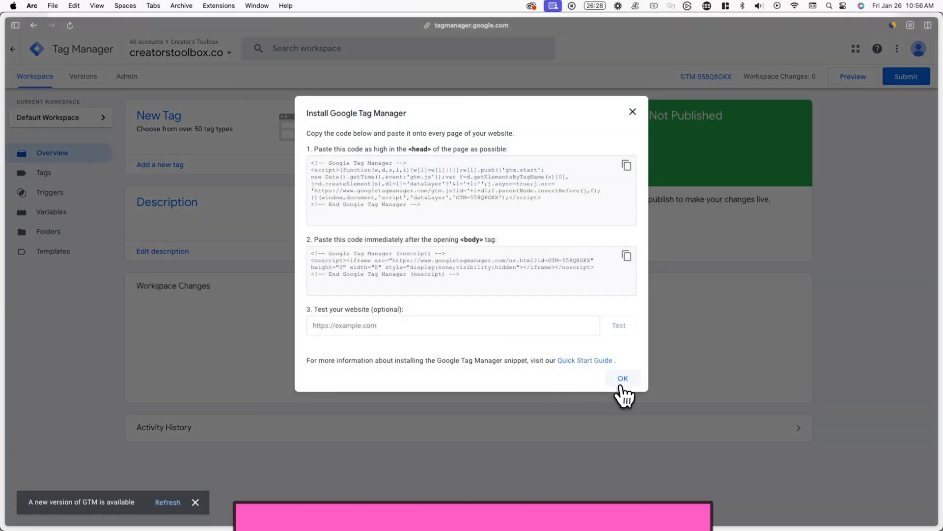
left_click(623, 377)
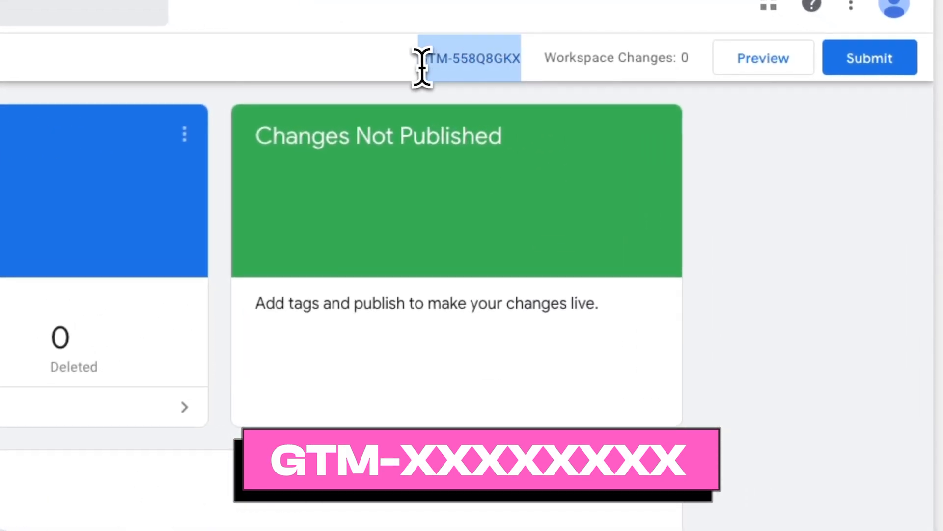
right_click(476, 58)
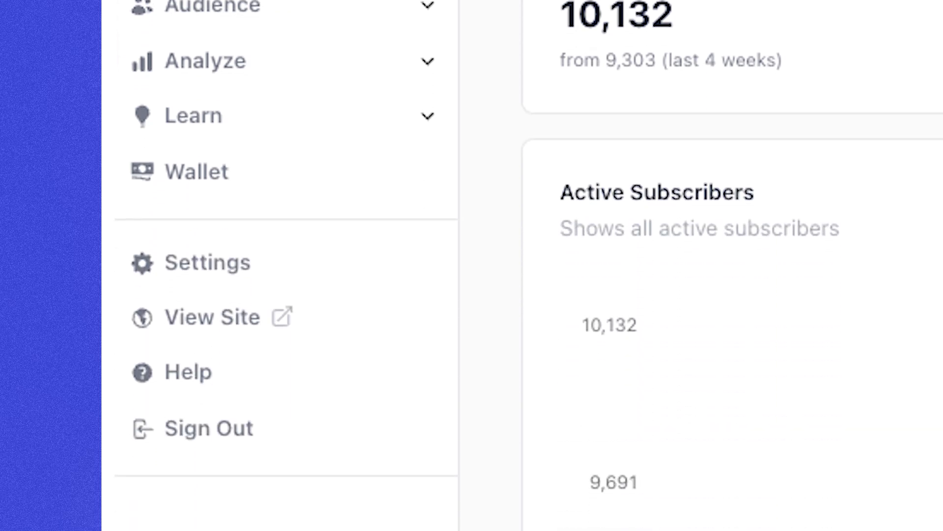
In beehiiv Settings, edit the Google Tag Manager Pixel ID field to enter the container ID.
left_click(381, 115)
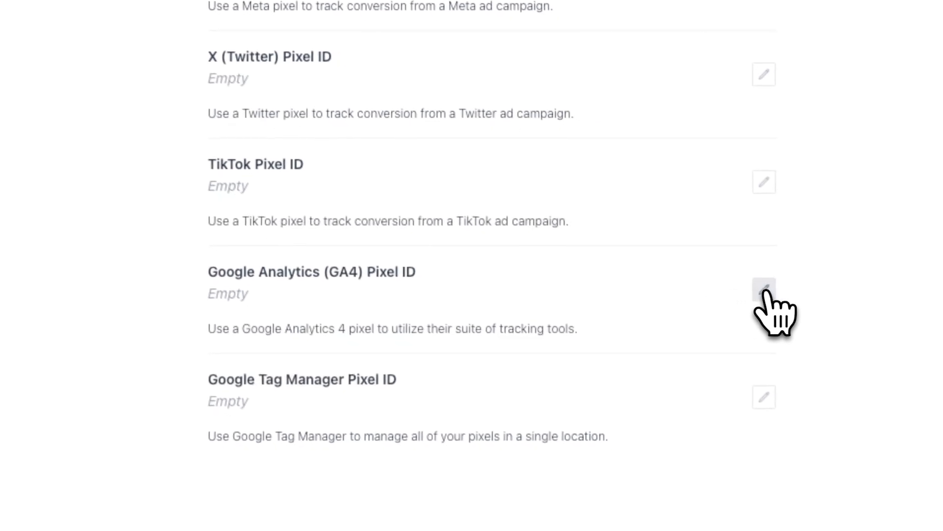
left_click(764, 396)
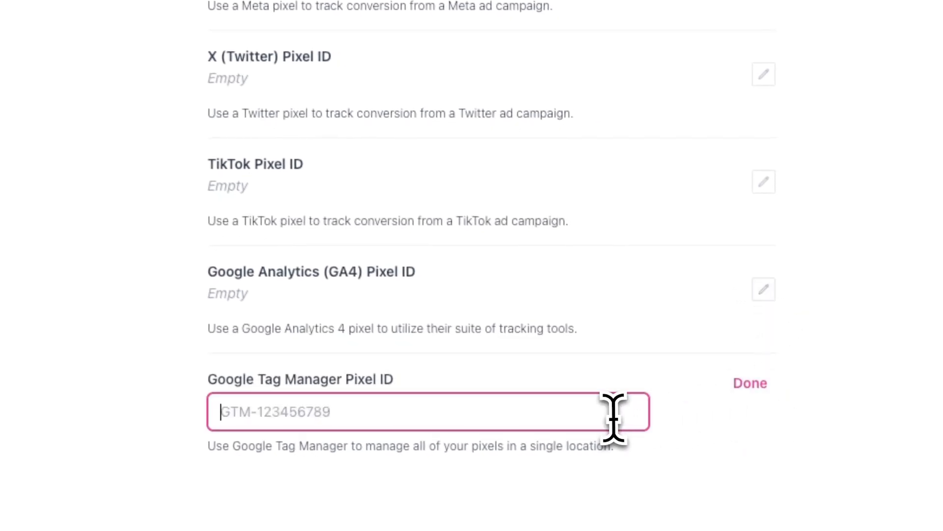
left_click(750, 382)
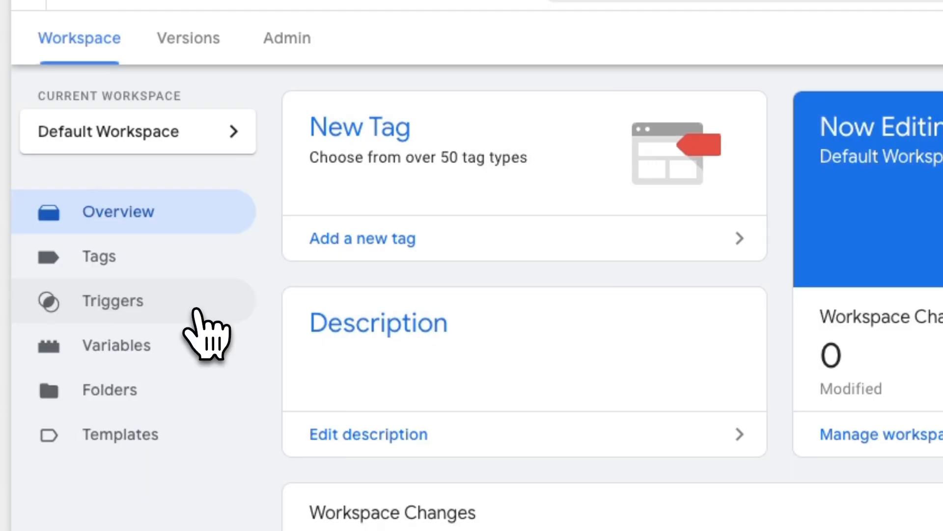
Start a new trigger named 'Subscriber sign-up'.
left_click(112, 301)
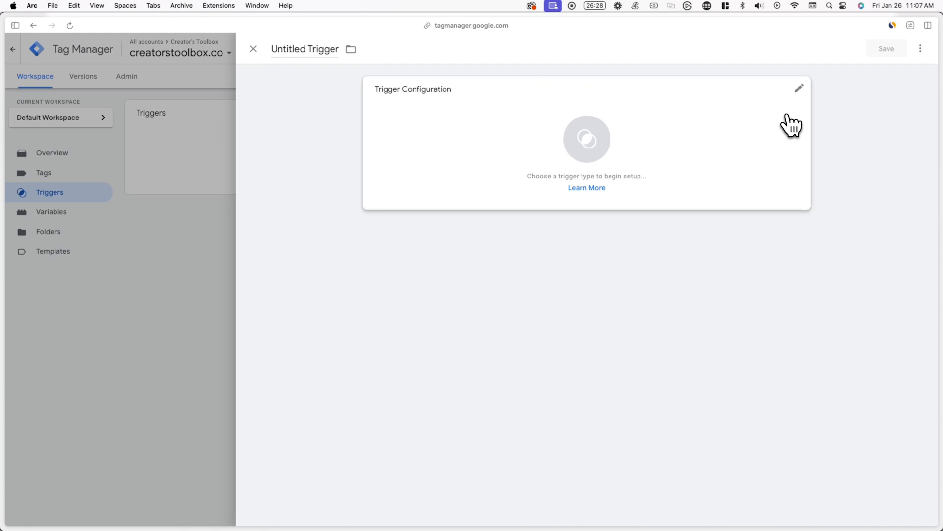
type("S")
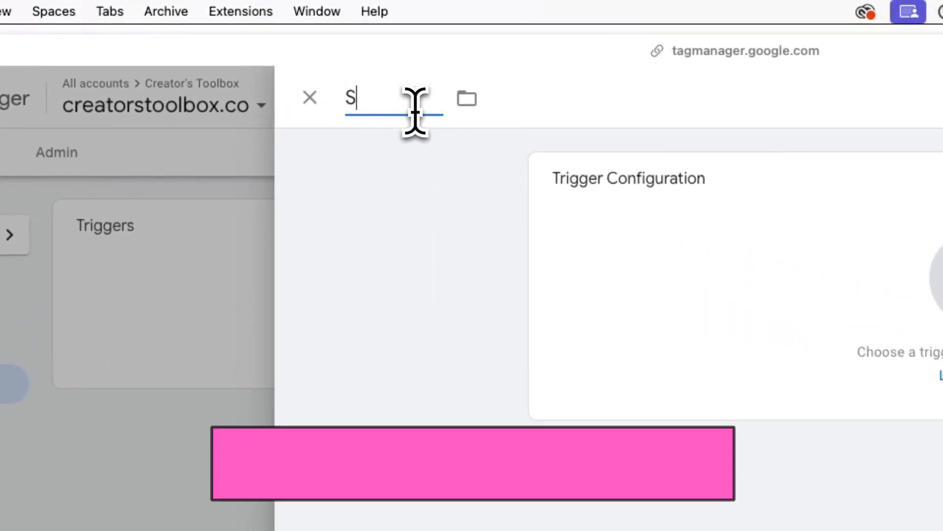
type("ubscriber sign")
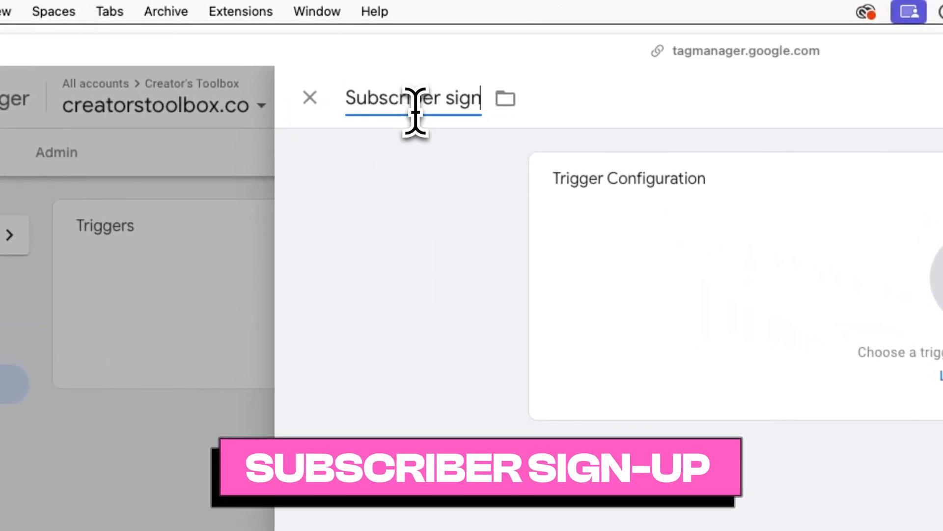
type("-up")
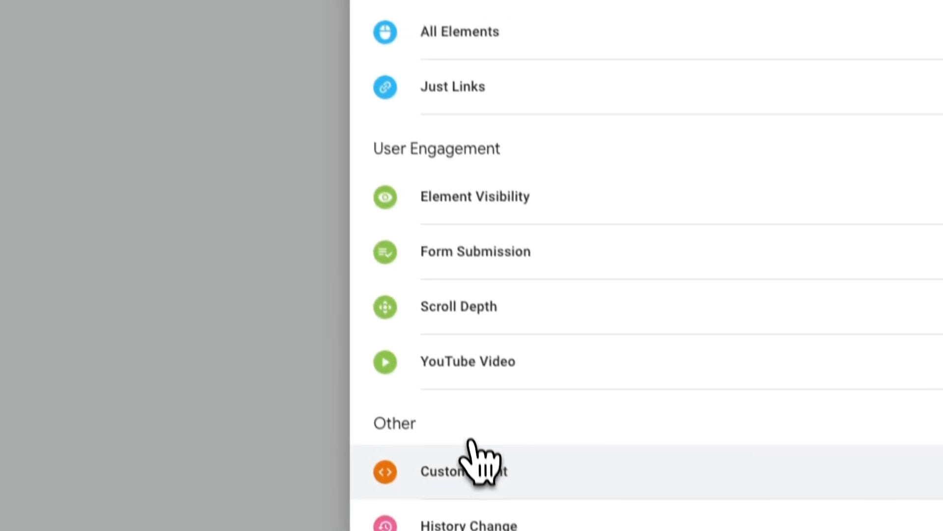
Make it a Custom Event trigger on event name signedUp and save it.
left_click(462, 470)
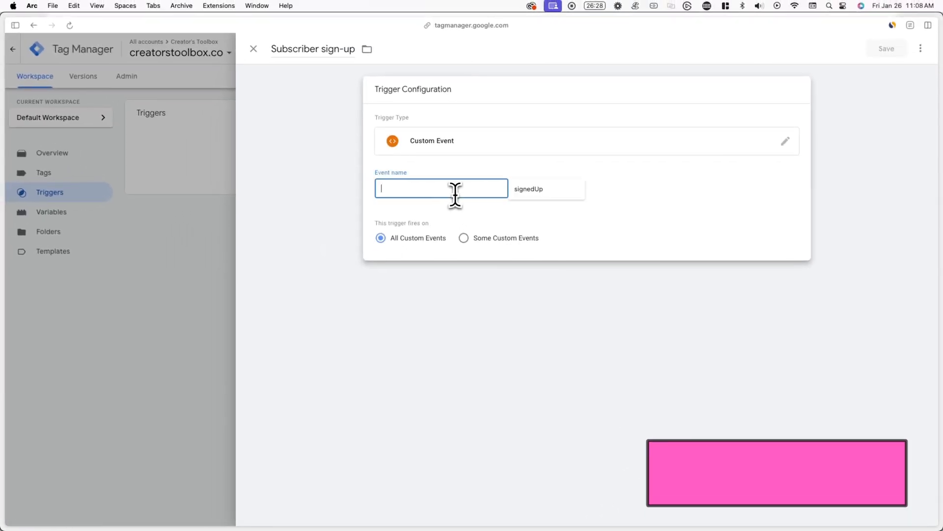
type("signedUp")
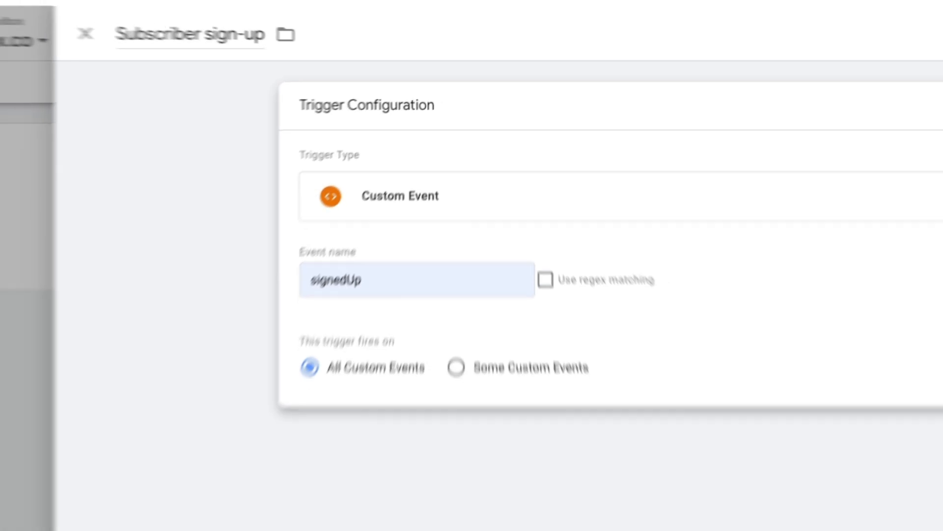
left_click(85, 33)
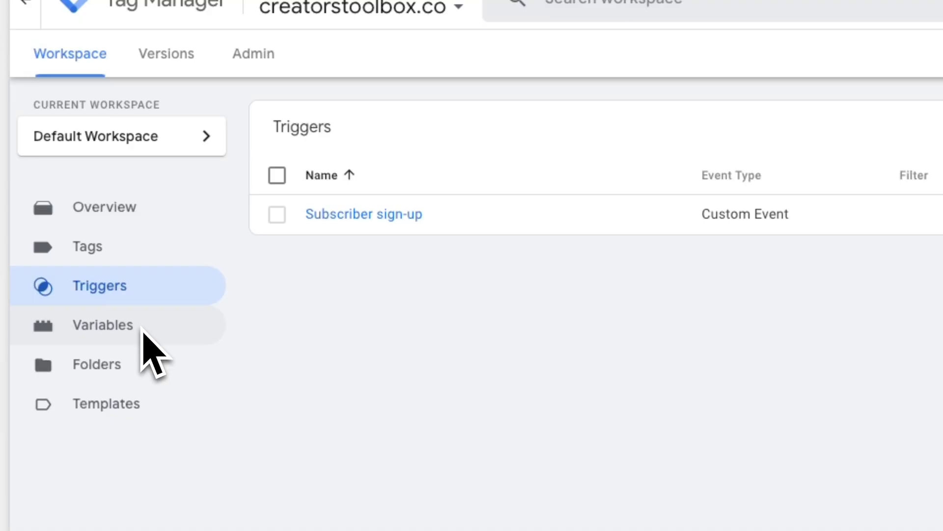
Start a new user-defined variable named 'dlv - email'.
left_click(102, 326)
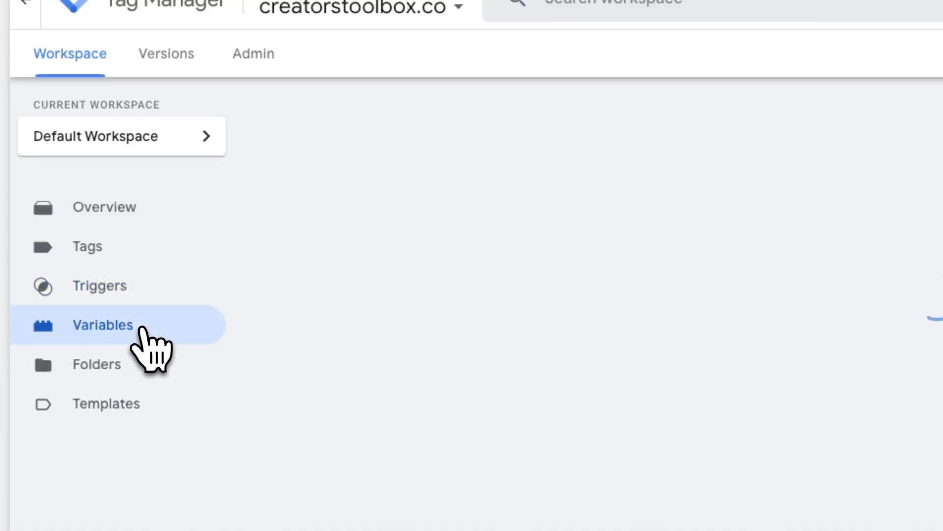
left_click(102, 325)
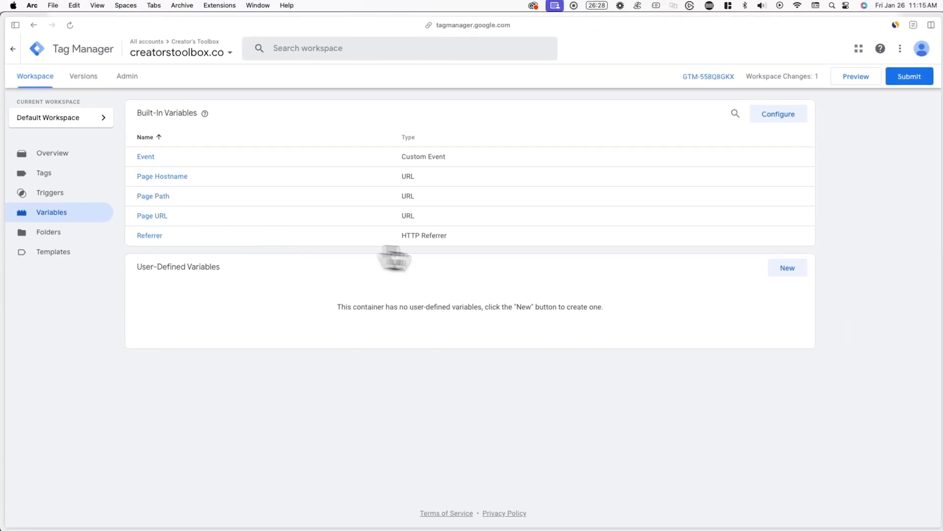
left_click(787, 268)
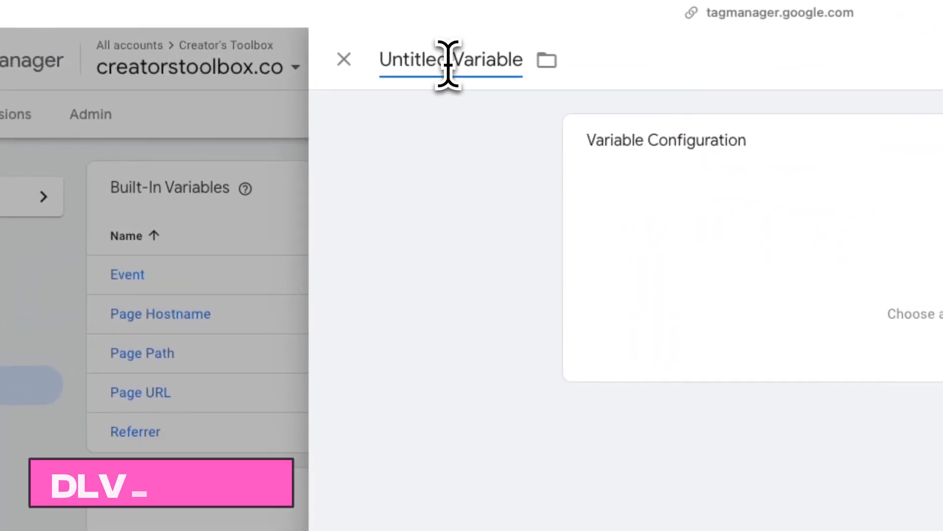
type("dlv - email")
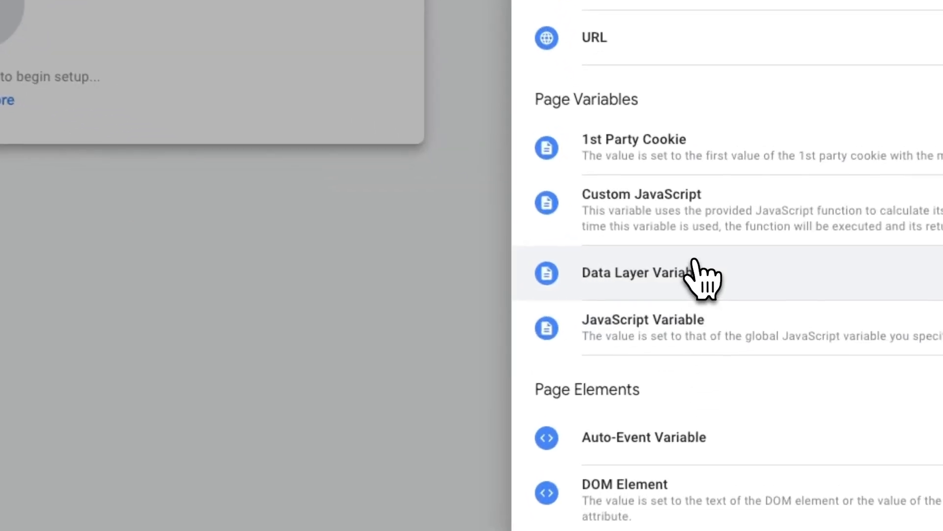
Make it a Data Layer Variable reading eventProps.email and save it.
left_click(632, 273)
type("e")
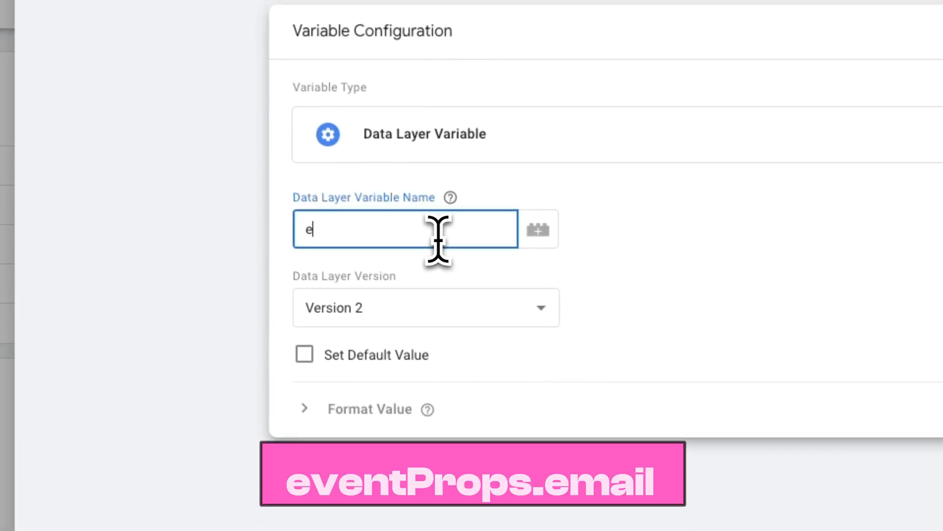
type("ventProps")
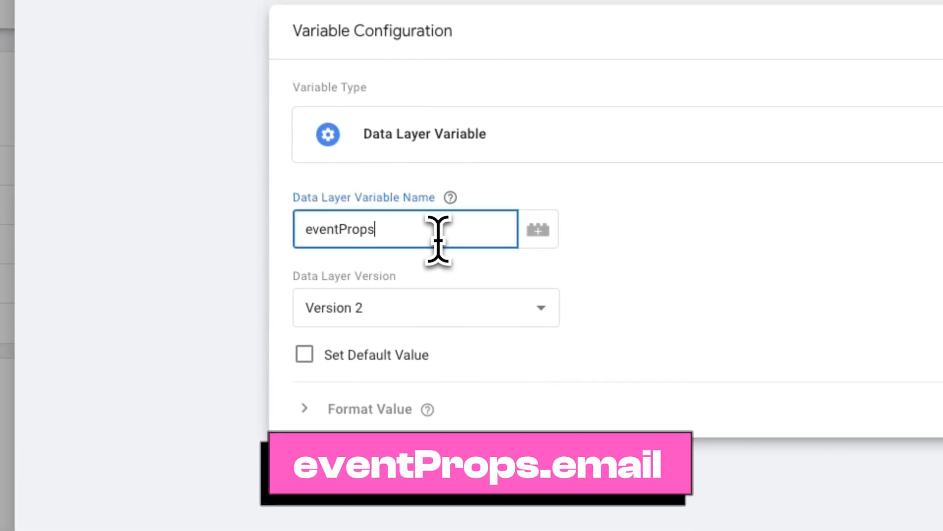
type(".email")
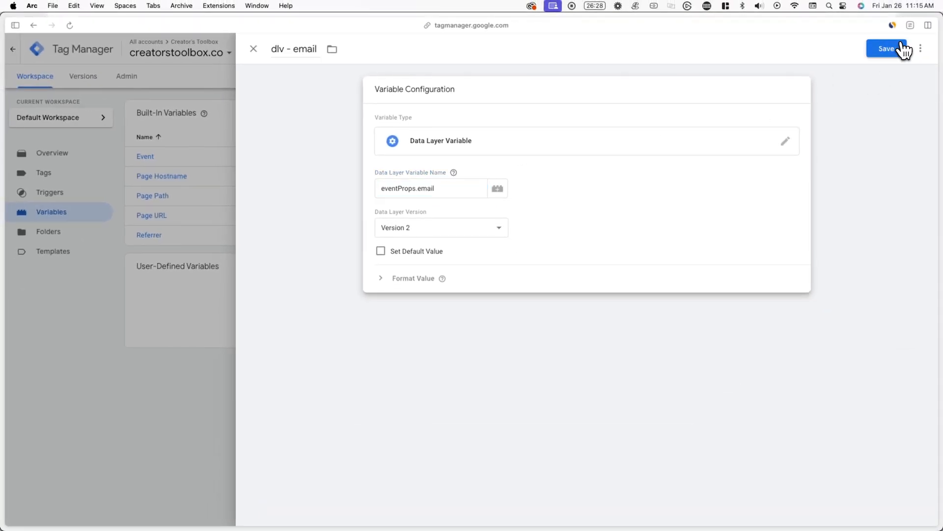
left_click(885, 49)
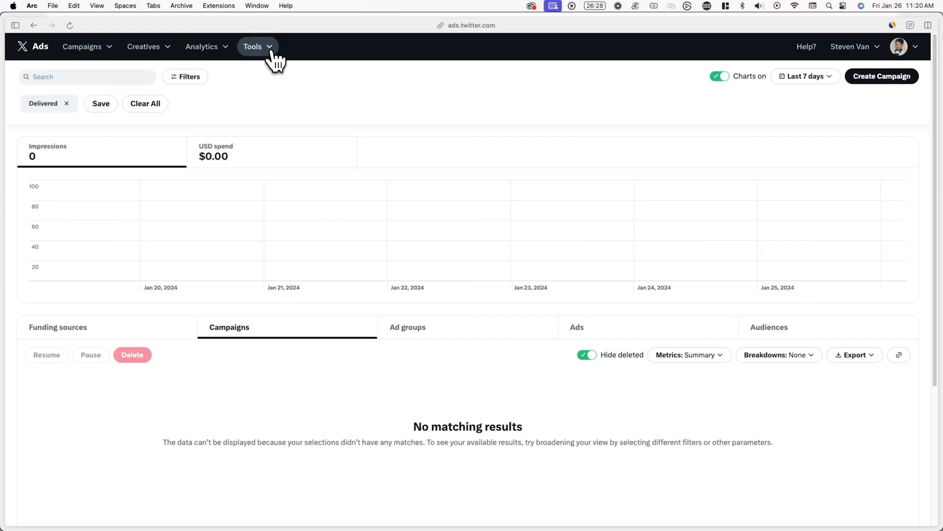
In X Ads Events manager, add an event source and copy its Pixel ID oj9oi.
left_click(252, 46)
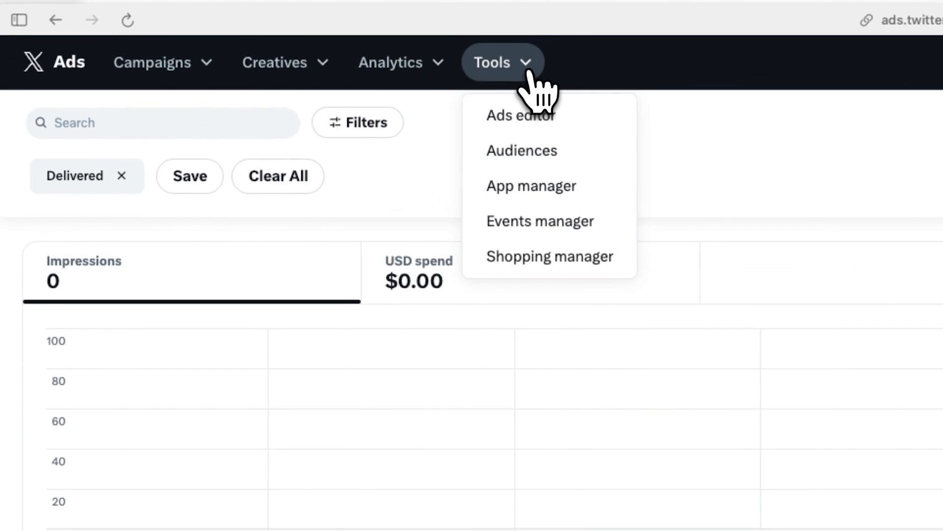
left_click(540, 221)
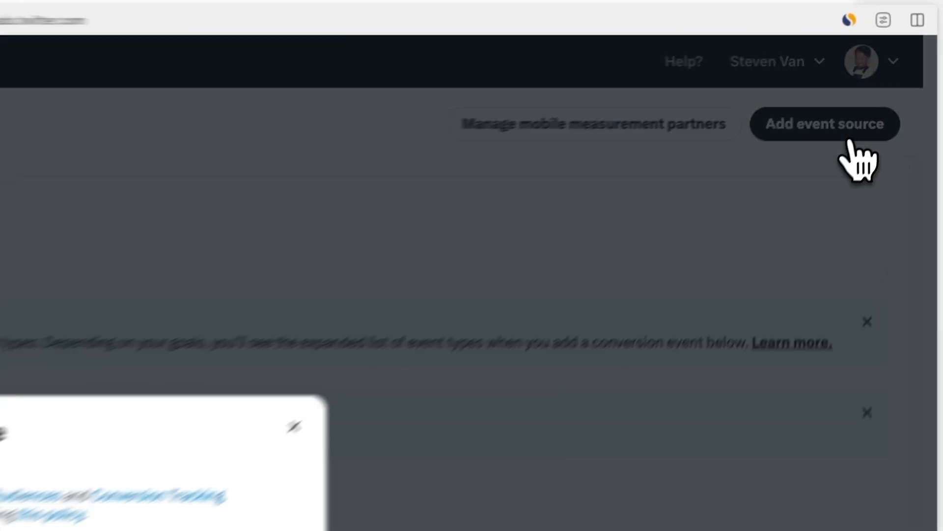
left_click(824, 124)
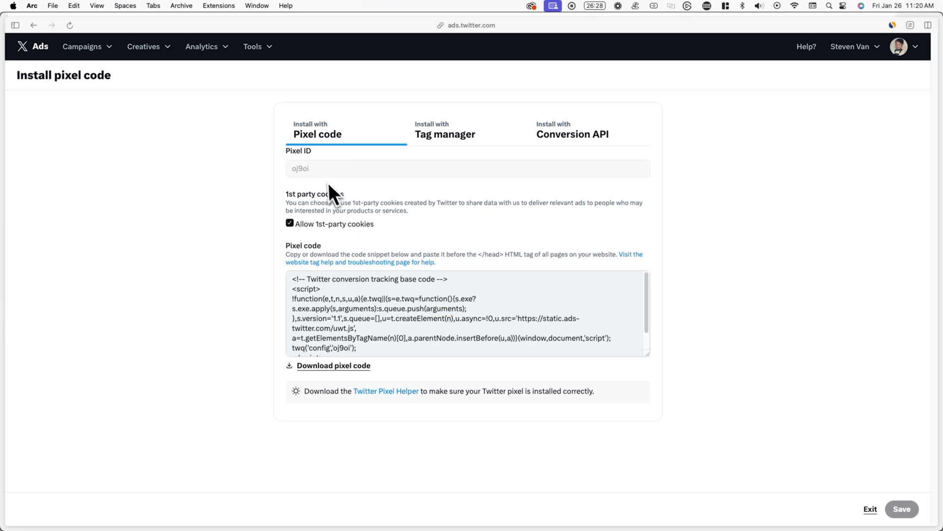
right_click(299, 168)
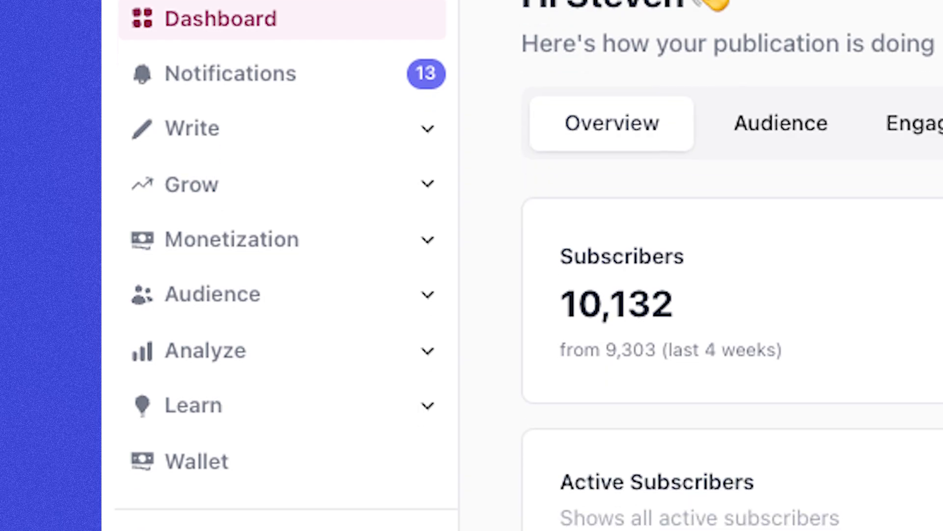
In beehiiv Settings, set the X (Twitter) Pixel ID to oj9oi.
scroll("down", 3)
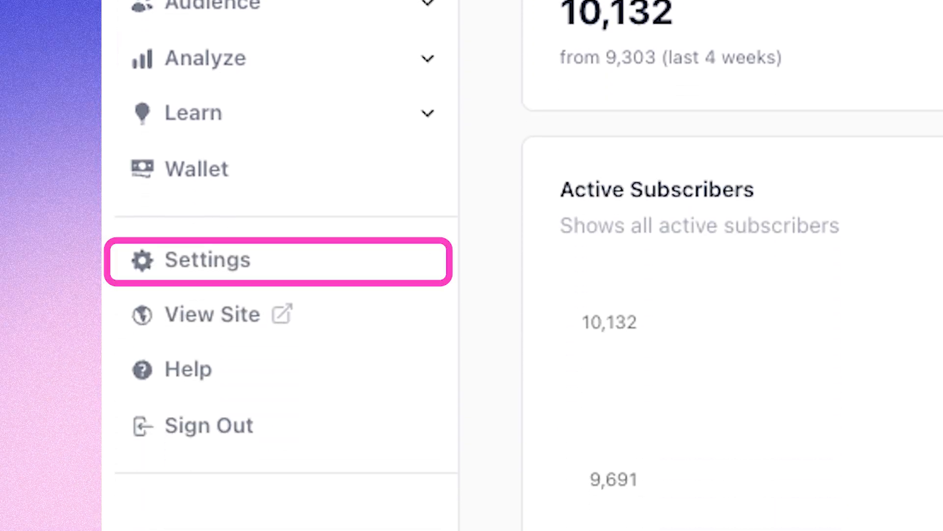
left_click(208, 259)
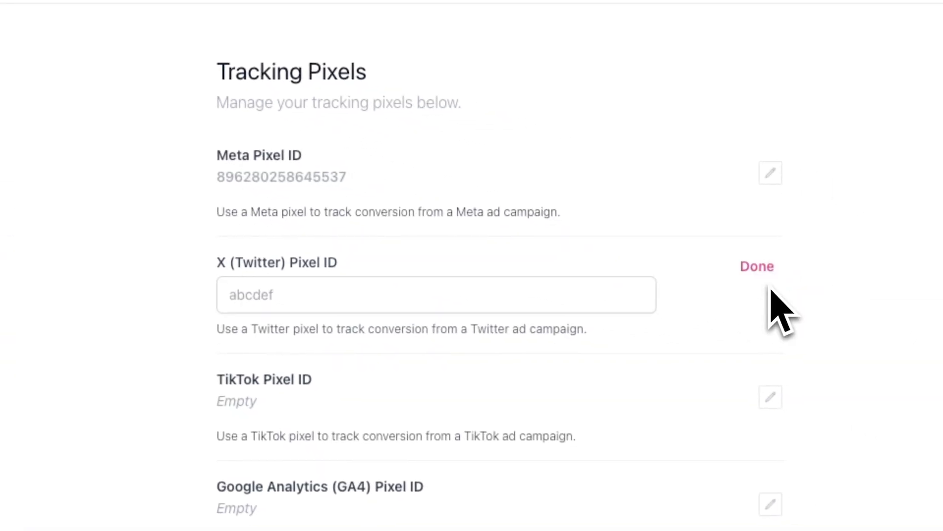
left_click(435, 295)
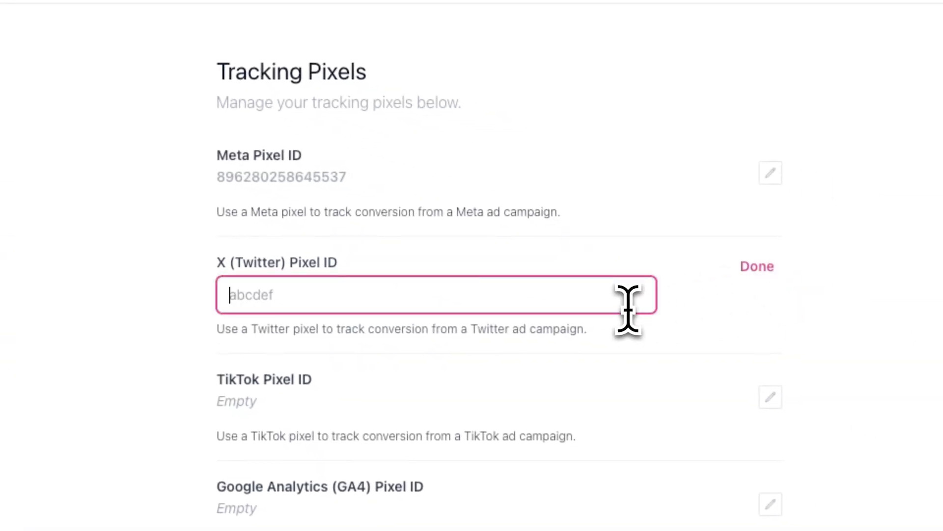
type("oj9oi")
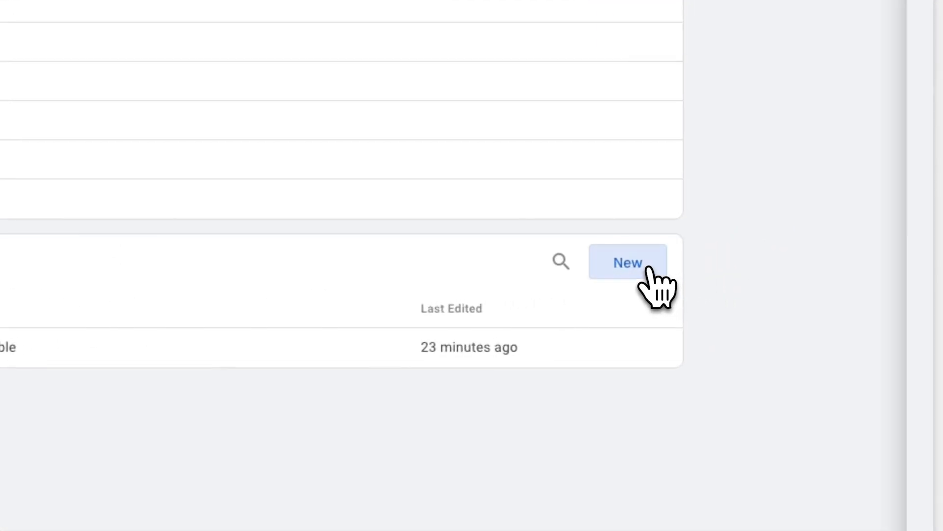
Create a Constant variable named 'id - X' with value oj9oi.
left_click(628, 262)
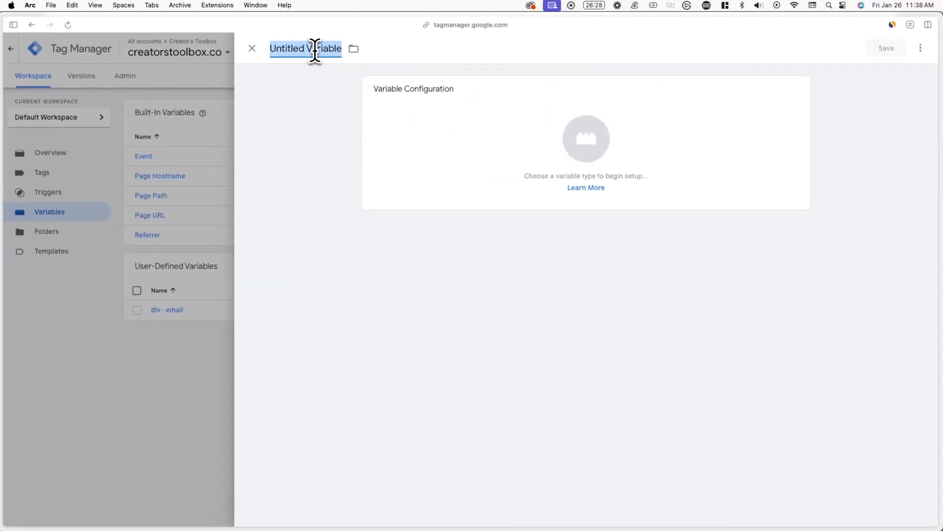
type("id -")
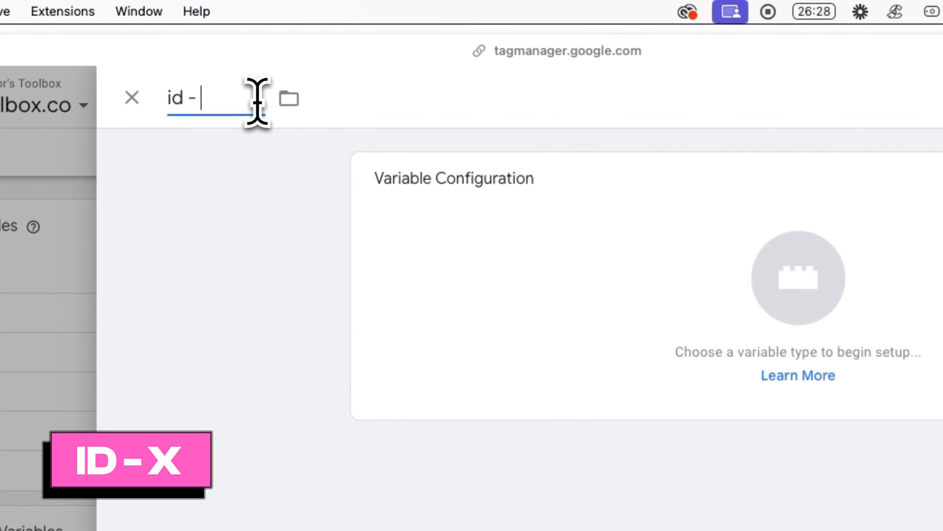
type("X")
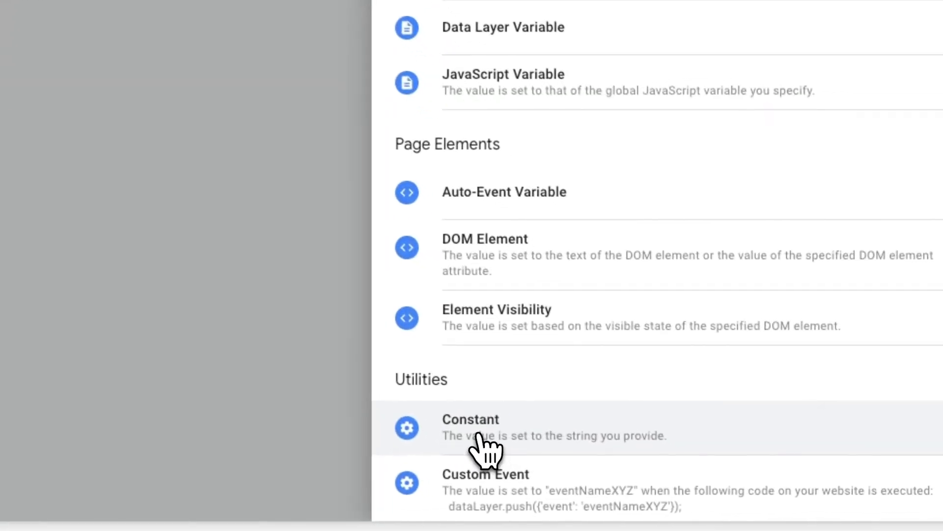
left_click(470, 428)
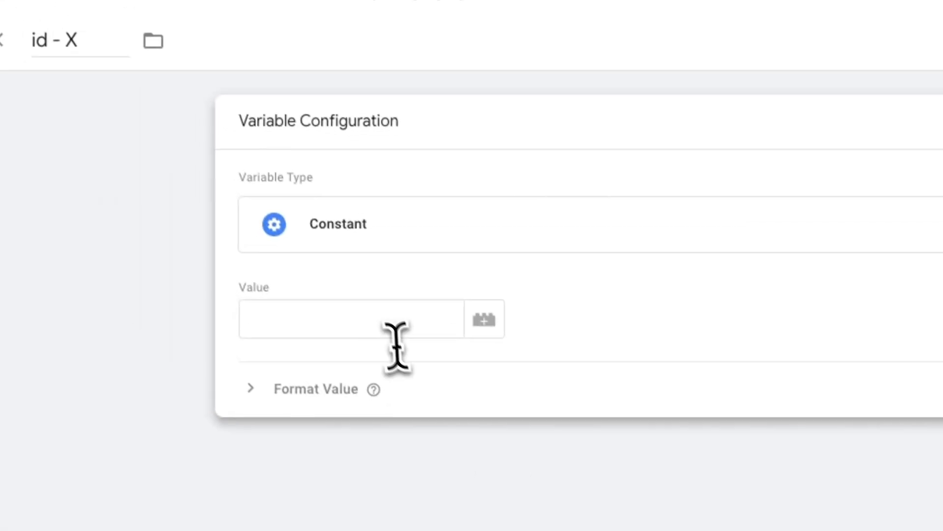
type("oj9oi")
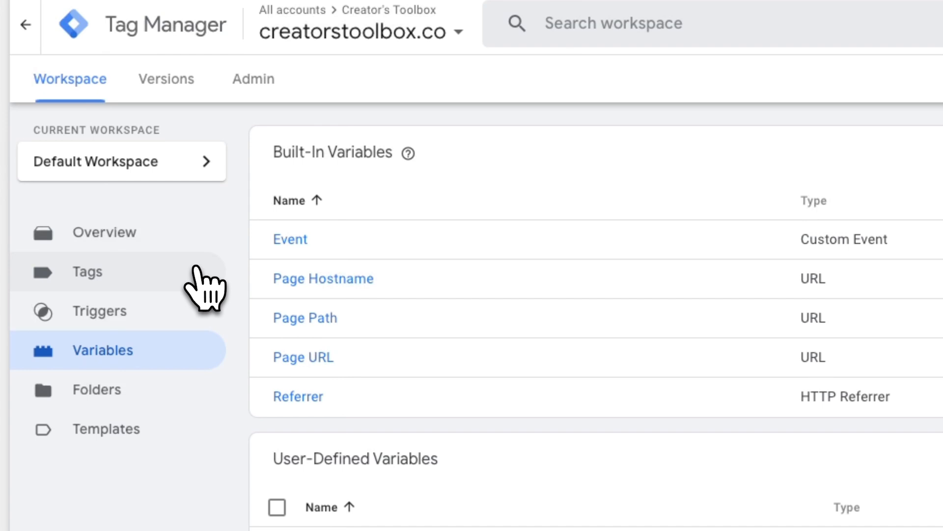
Start a new tag and browse the community template gallery for its type.
left_click(87, 271)
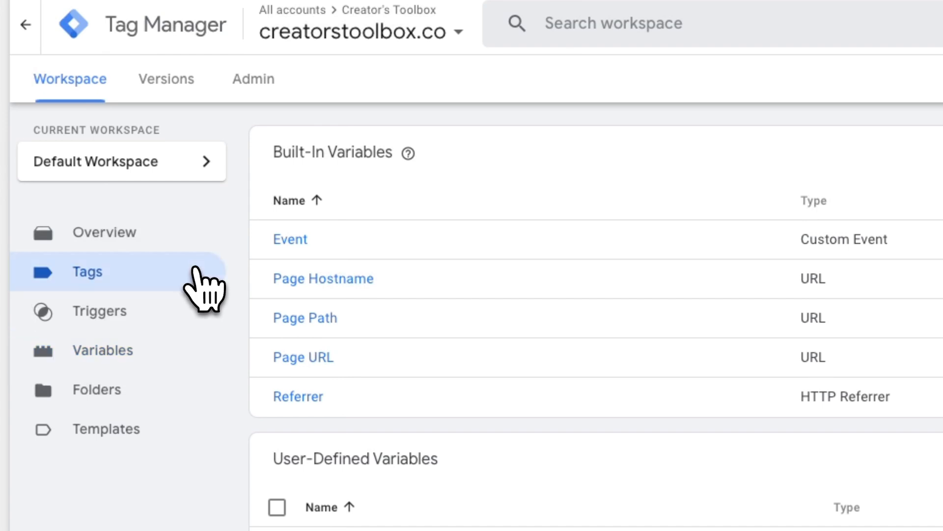
left_click(87, 271)
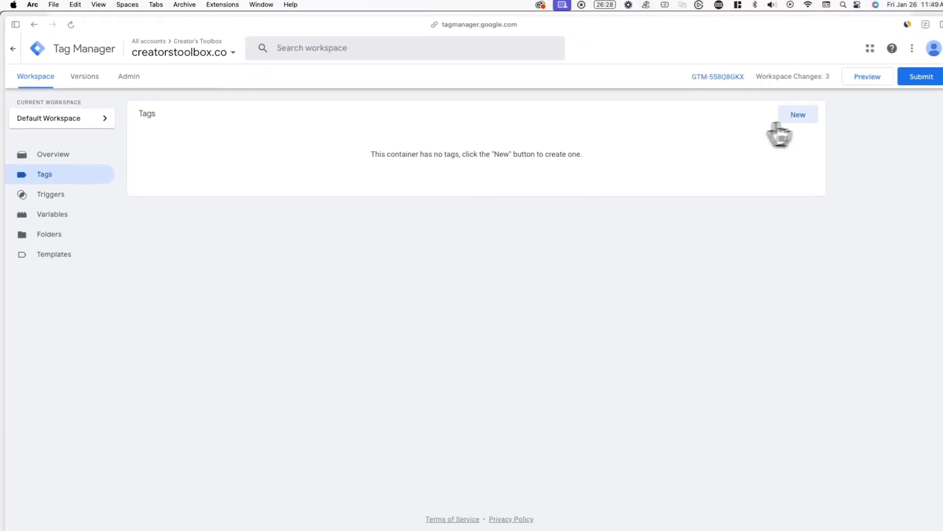
left_click(798, 114)
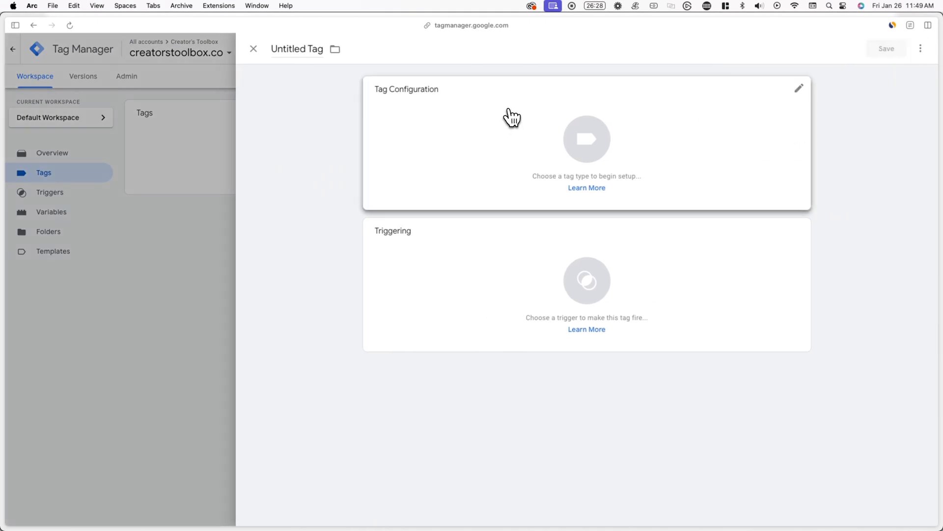
left_click(586, 142)
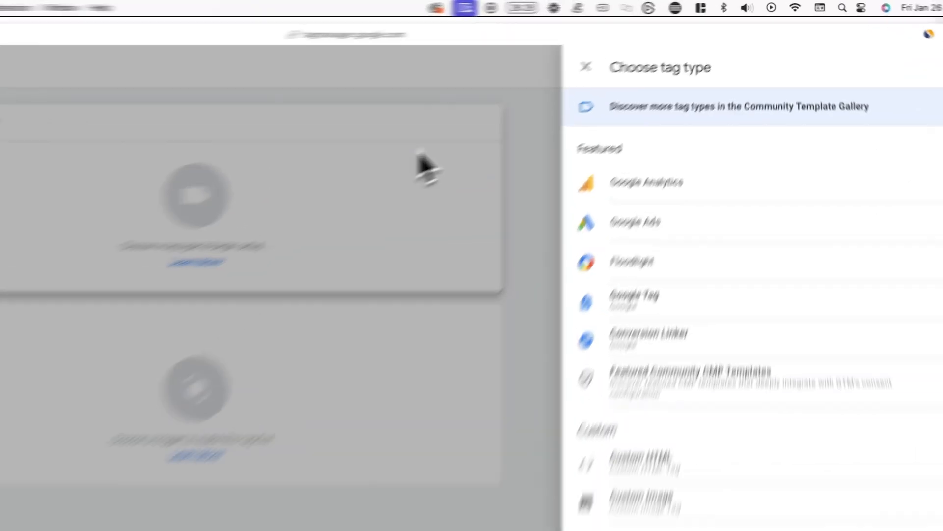
left_click(739, 106)
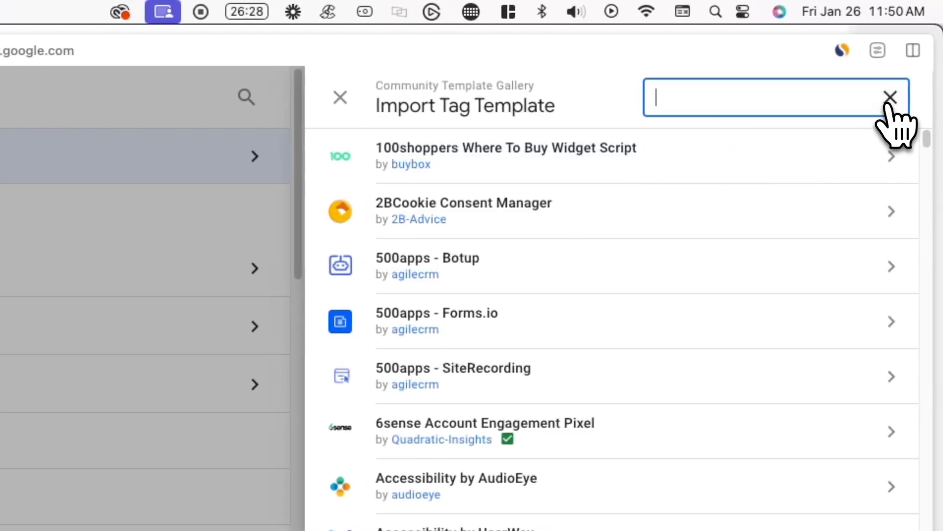
Find the Twitter Event Pixel template, add it to the workspace and use it for the tag.
type("Twitter")
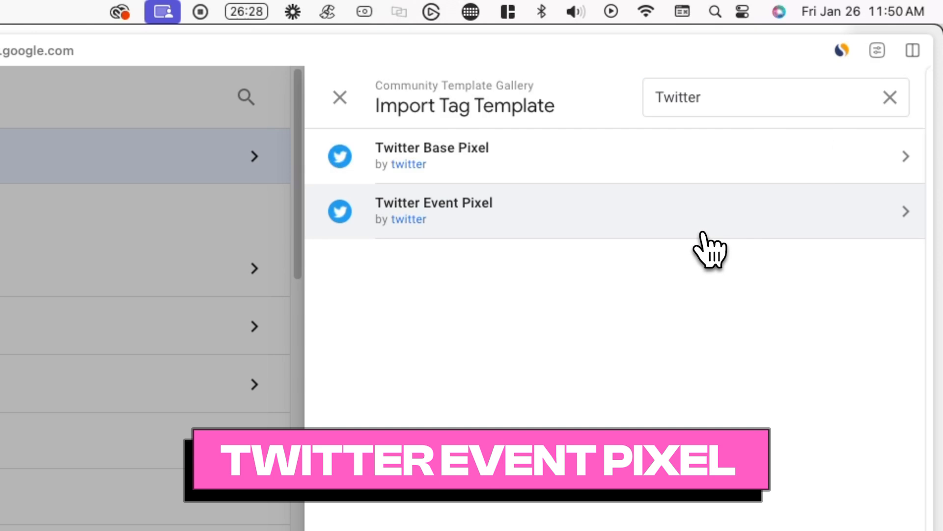
left_click(433, 210)
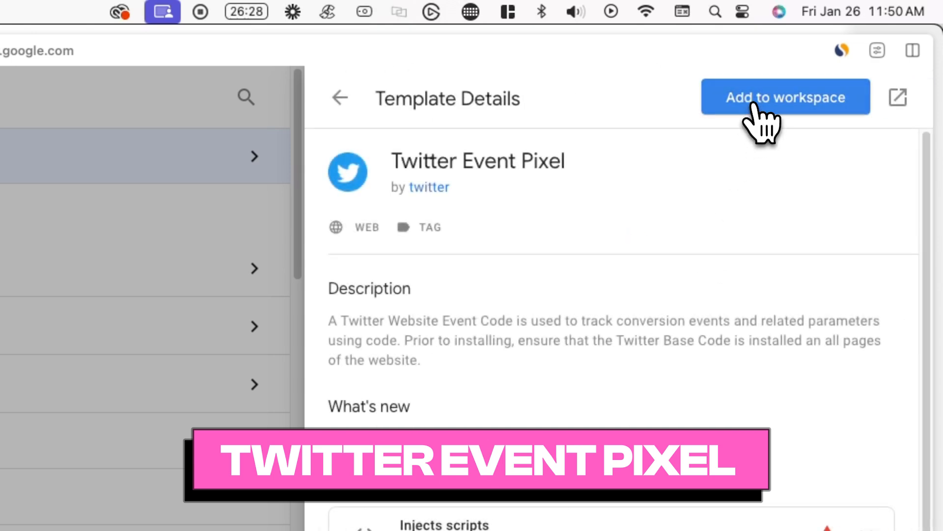
left_click(784, 98)
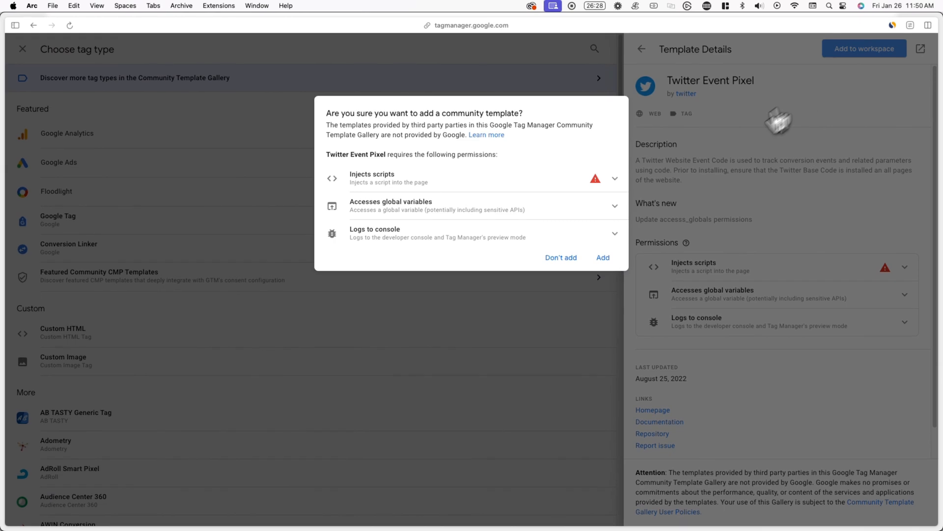
left_click(602, 257)
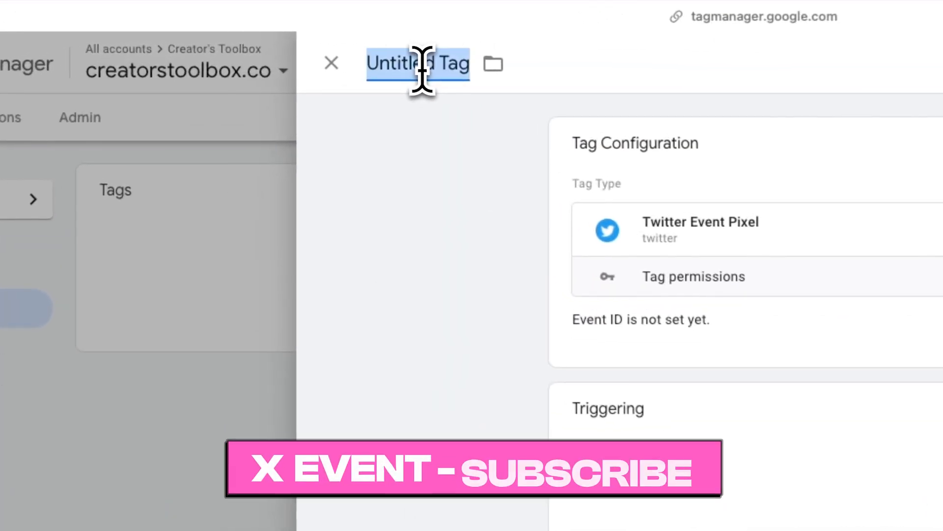
Name the tag 'X Event - Subscribe'.
type("X Event -")
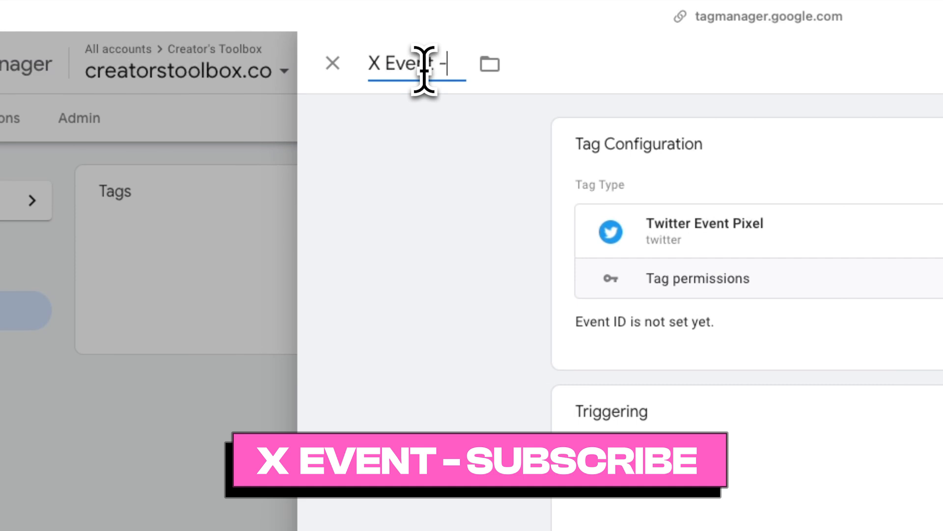
type("Subscribe")
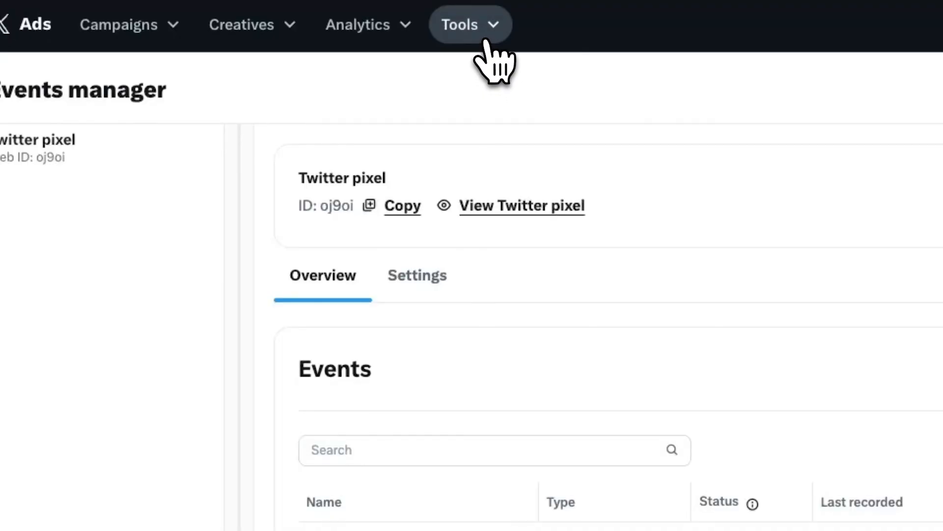
Add a Subscribe event on the Twitter pixel, set up with code, and save it.
left_click(470, 25)
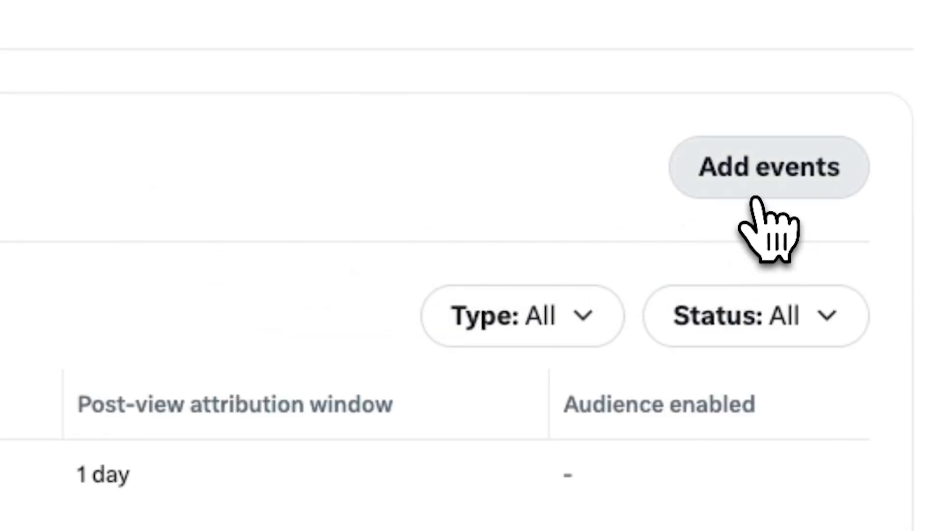
left_click(767, 167)
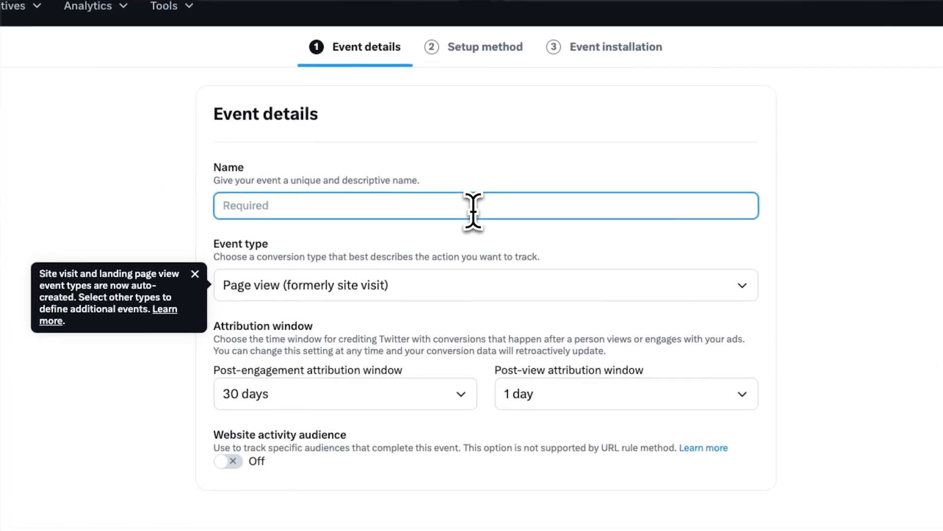
type("Subscribe")
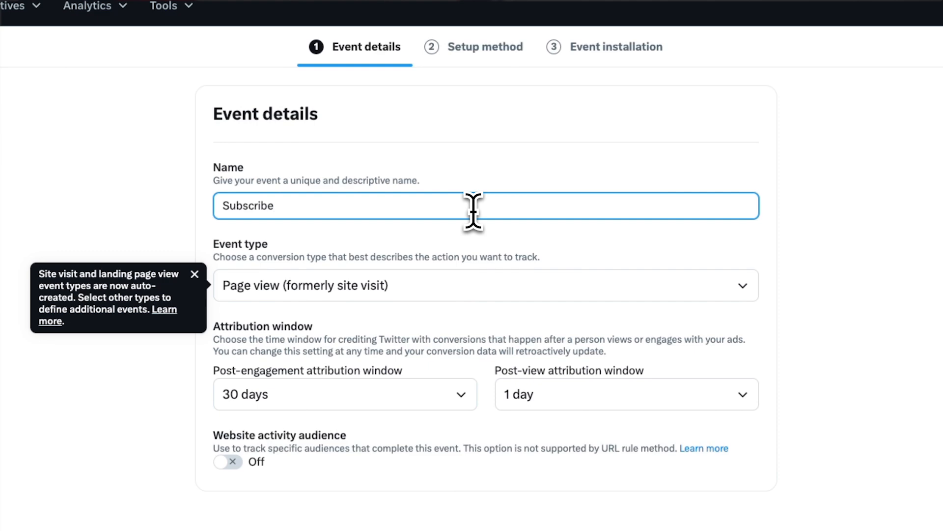
mouse_move(512, 308)
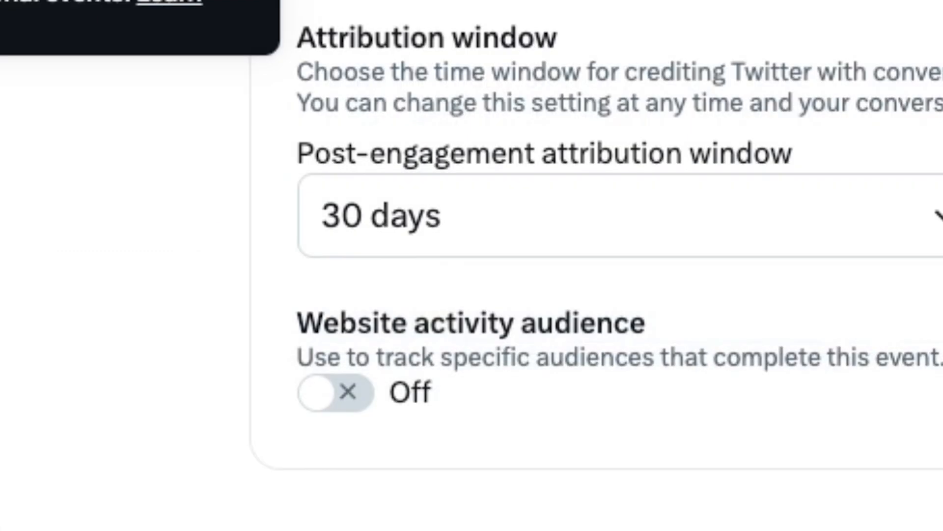
left_click(334, 392)
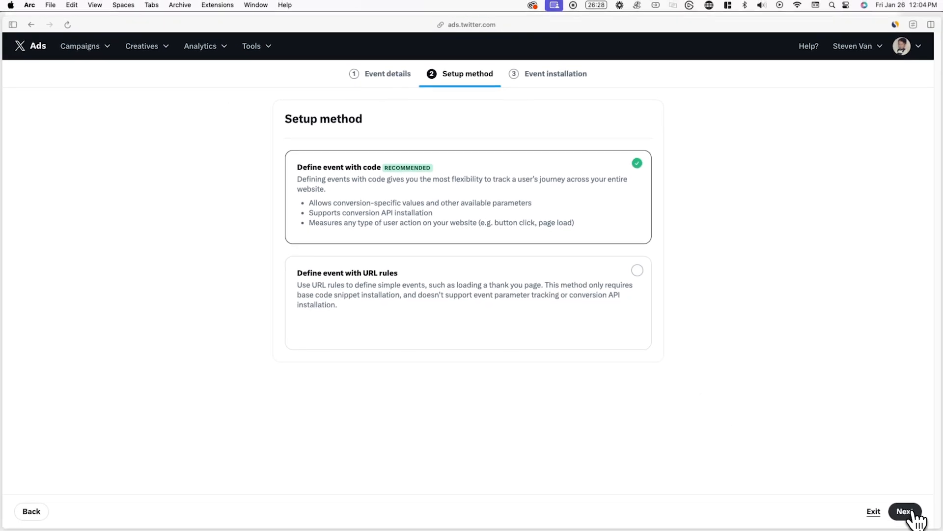
left_click(905, 511)
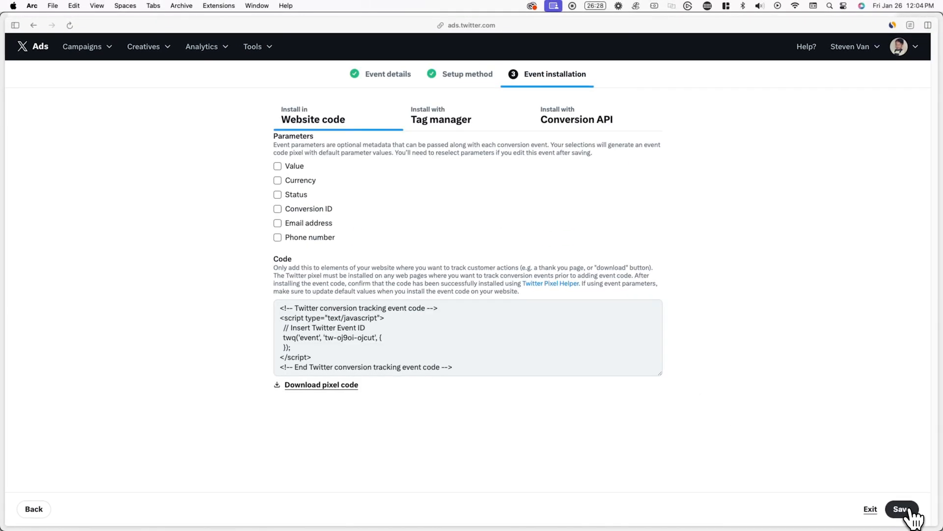
left_click(440, 114)
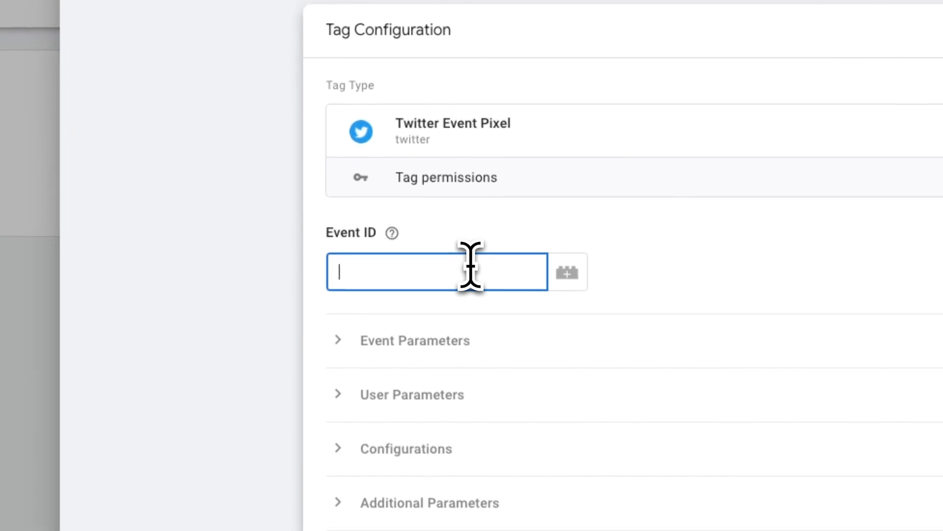
Enter Event ID tw-oj9oi-ojcut and set the Email Address user parameter to {{dlv - email}}.
type("tw-oj9oi-ojcut")
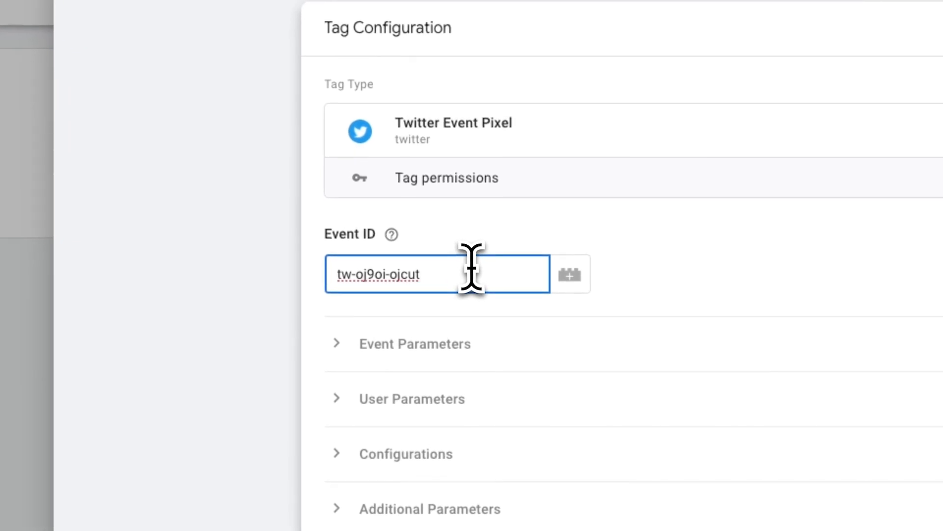
left_click(413, 282)
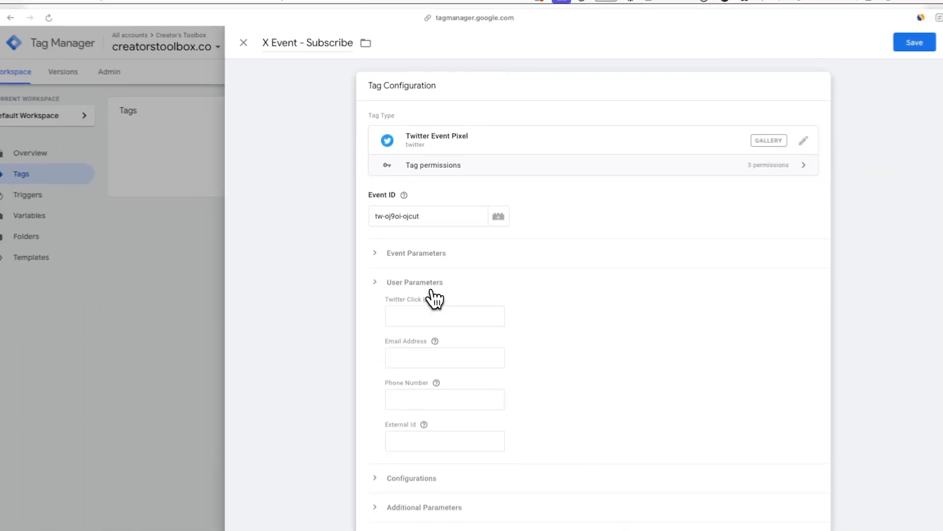
left_click(444, 345)
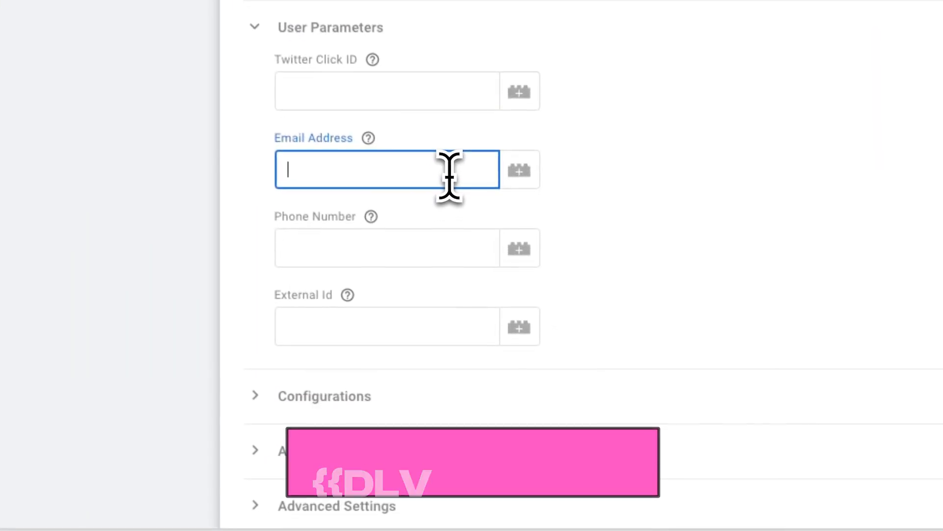
type("{{")
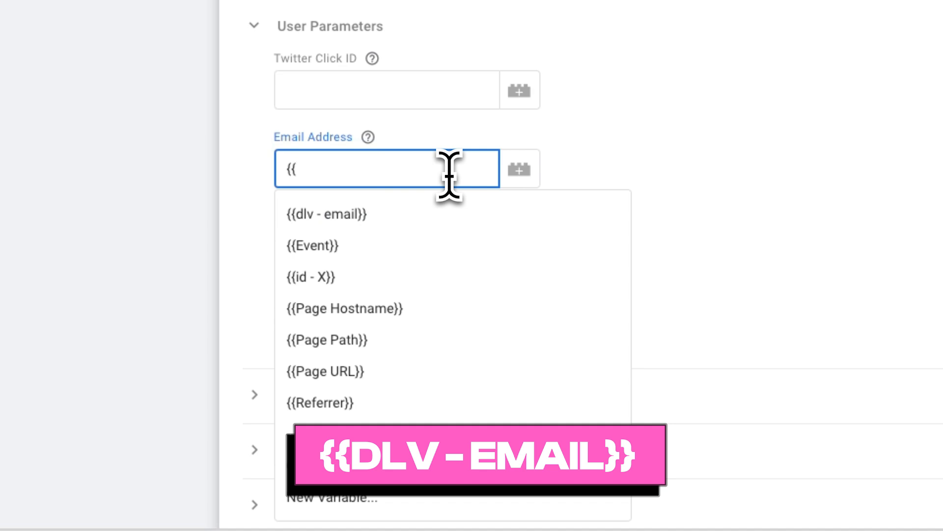
left_click(327, 214)
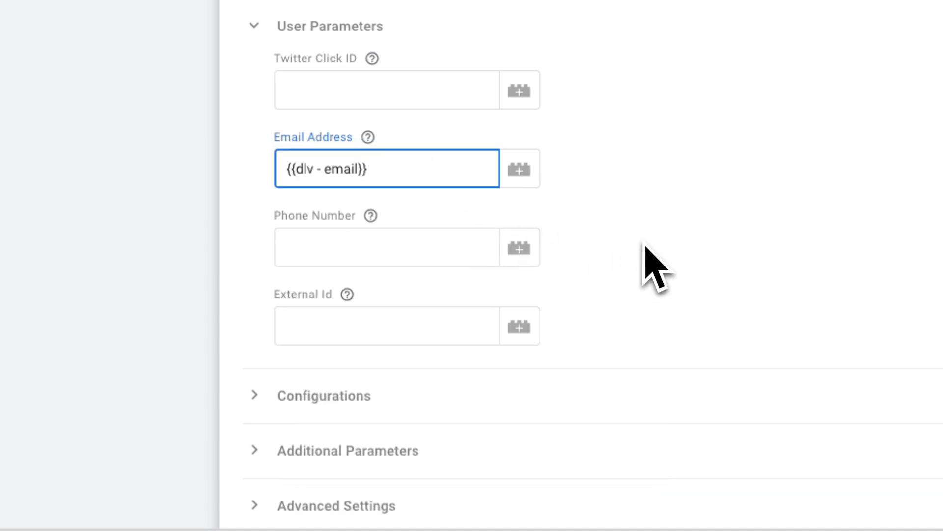
key("shift+[")
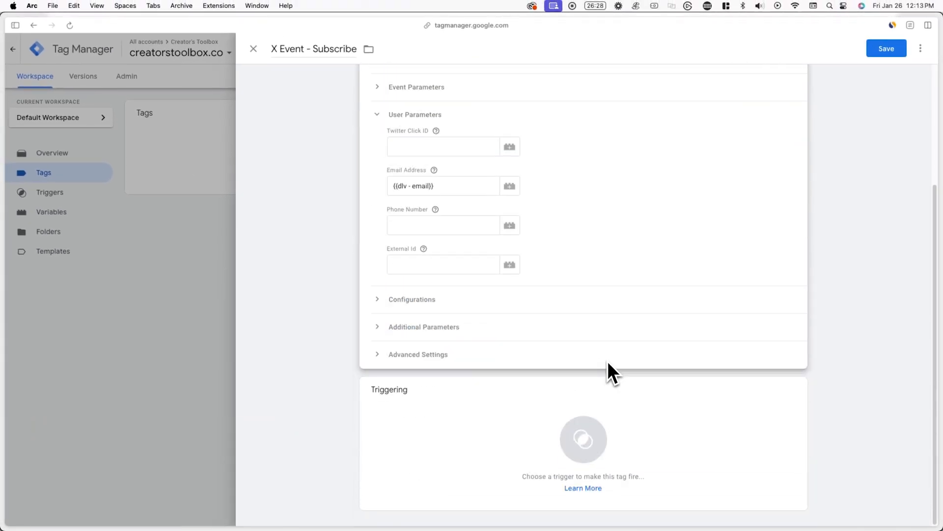
left_click(582, 439)
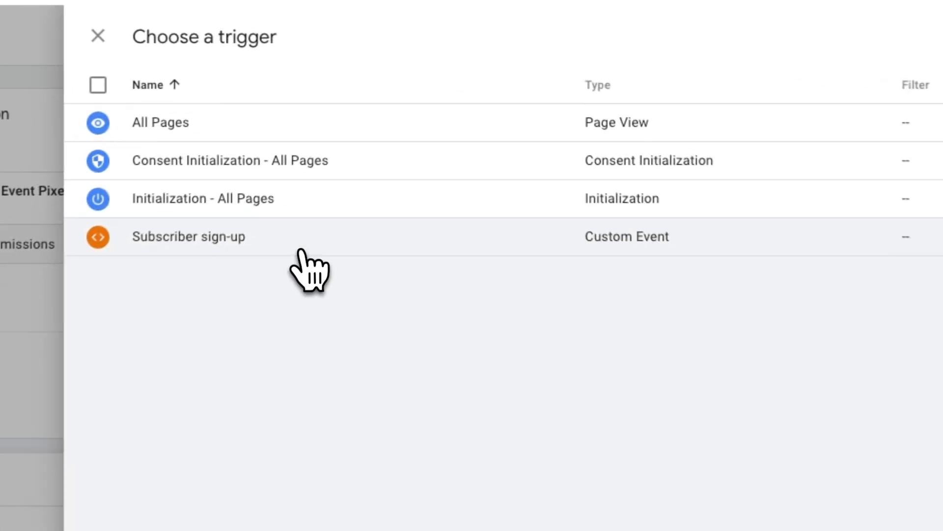
Choose Subscriber sign-up as the tag's firing trigger and save the tag.
left_click(188, 235)
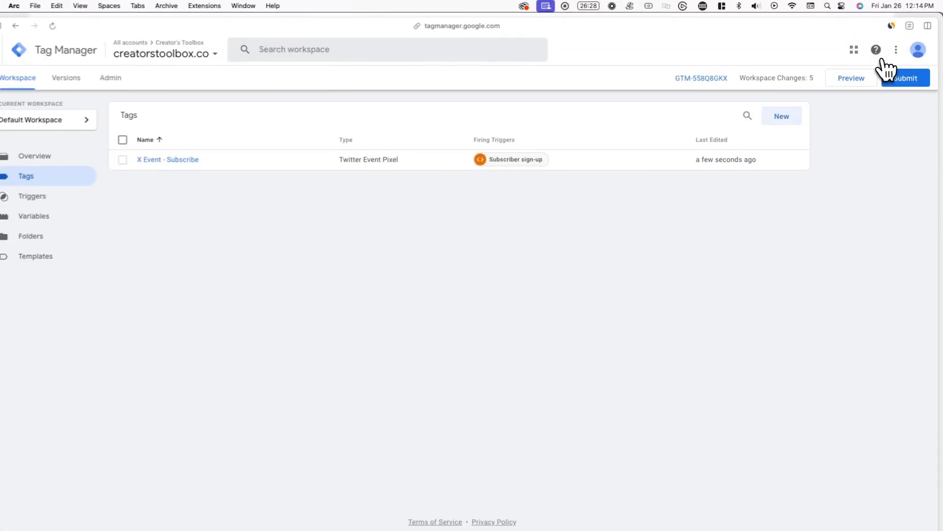
Submit and publish the workspace as a new version without a version name.
left_click(904, 78)
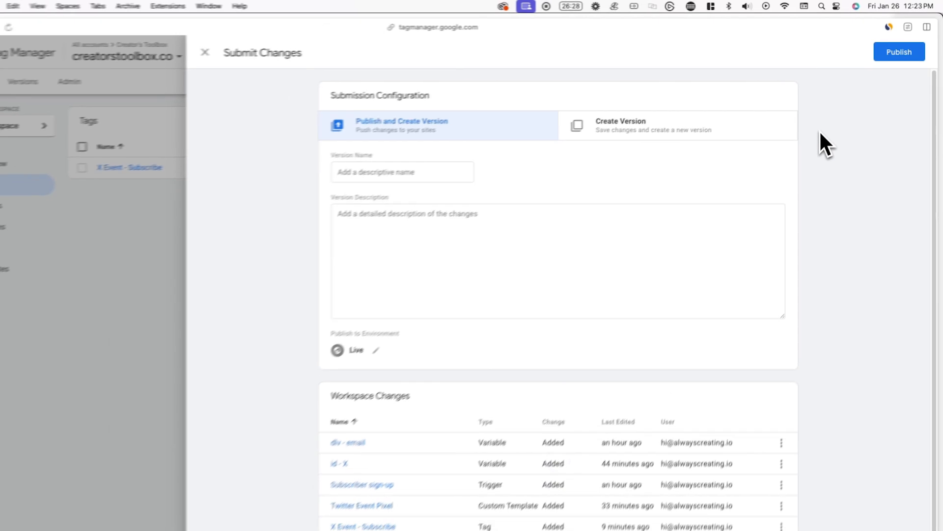
left_click(899, 52)
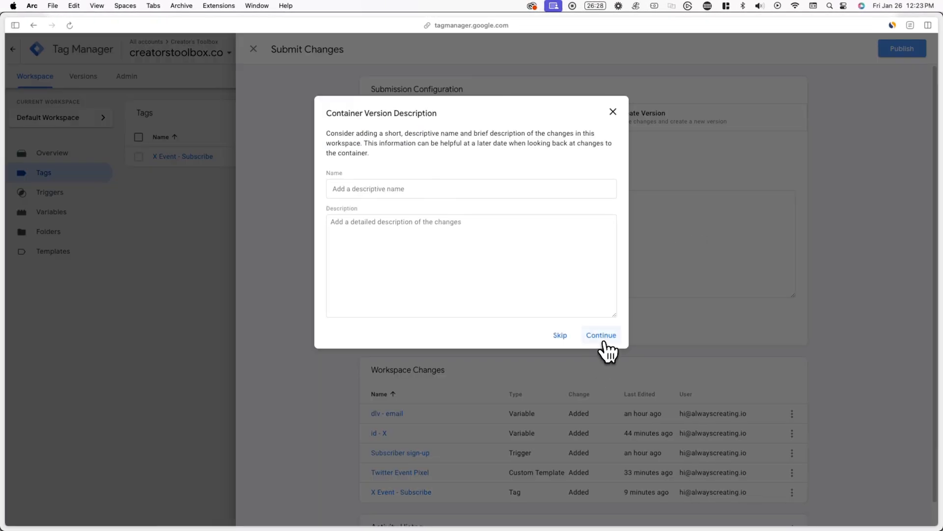
left_click(600, 335)
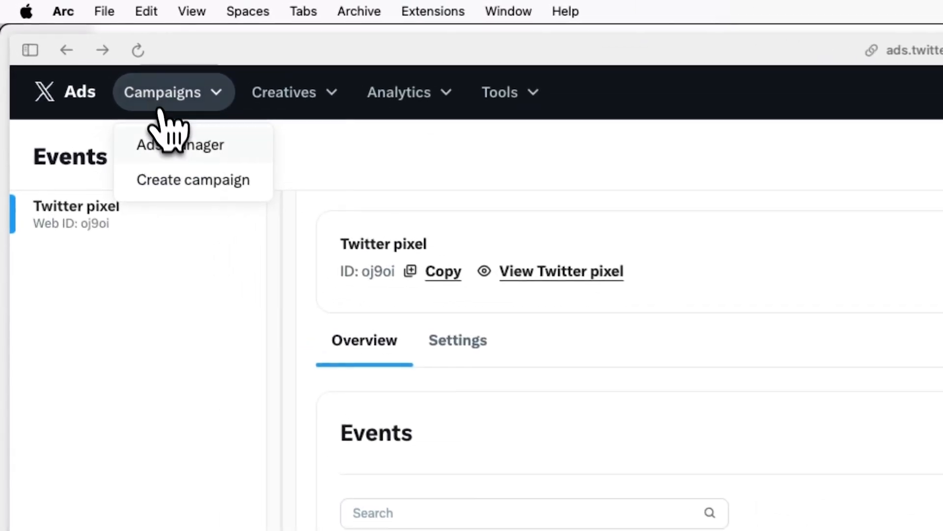
Create an advanced campaign with the Sales objective and continue to the ad group details.
left_click(181, 144)
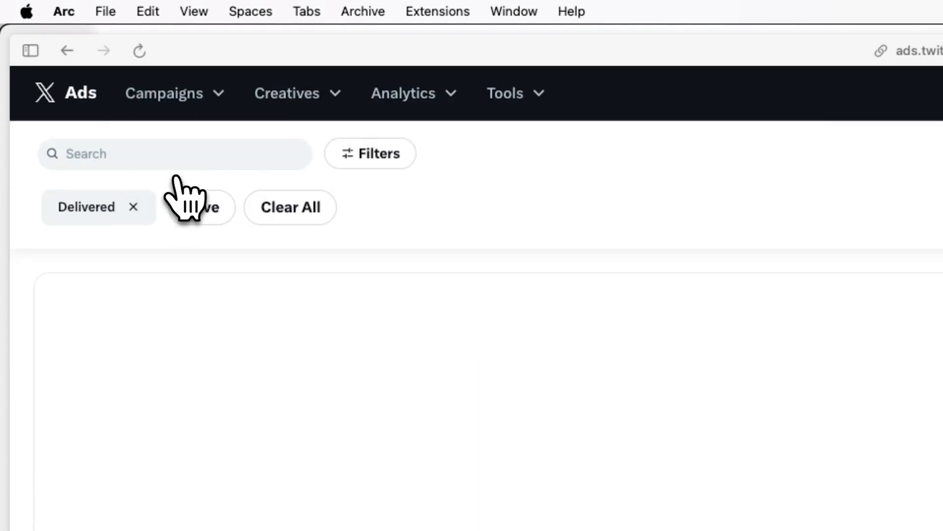
left_click(875, 77)
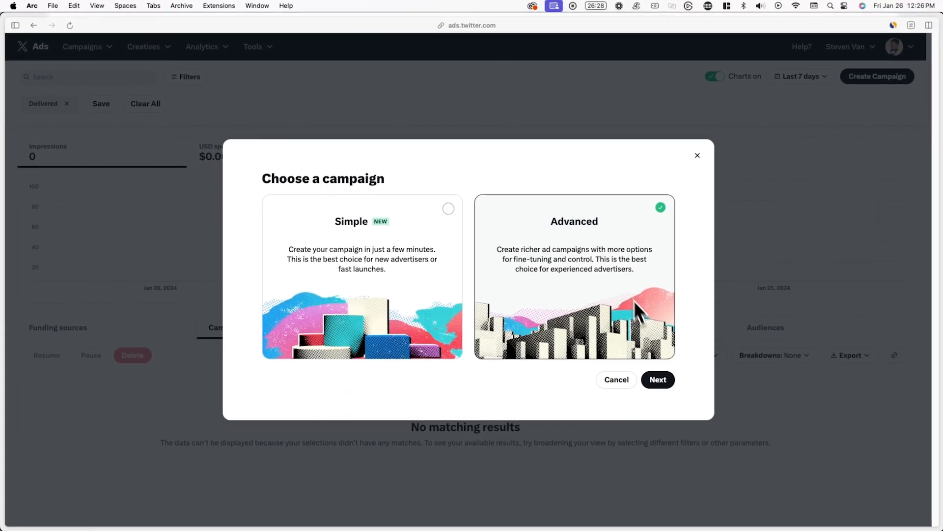
left_click(657, 379)
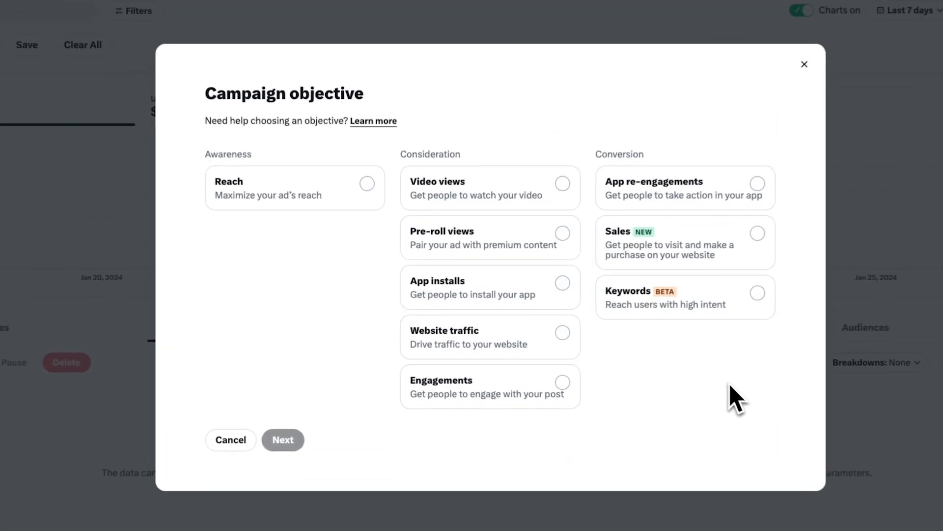
left_click(685, 241)
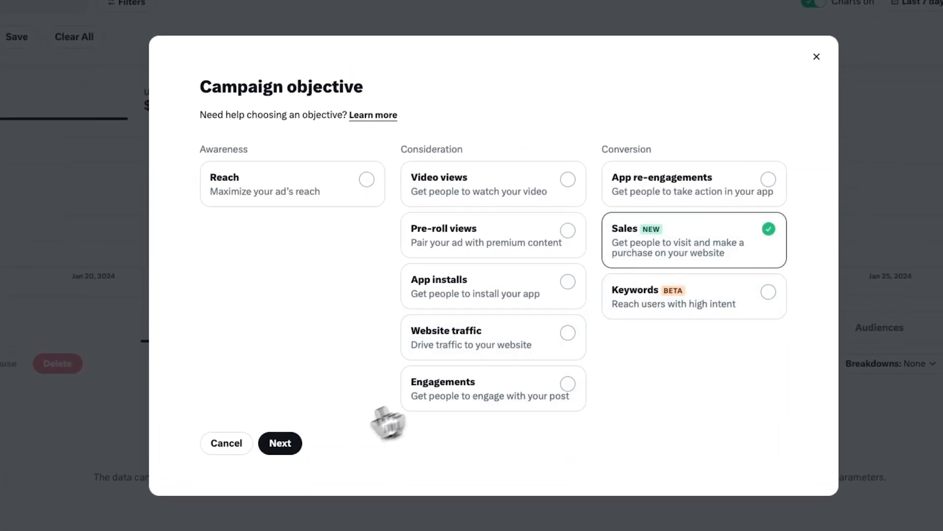
left_click(279, 443)
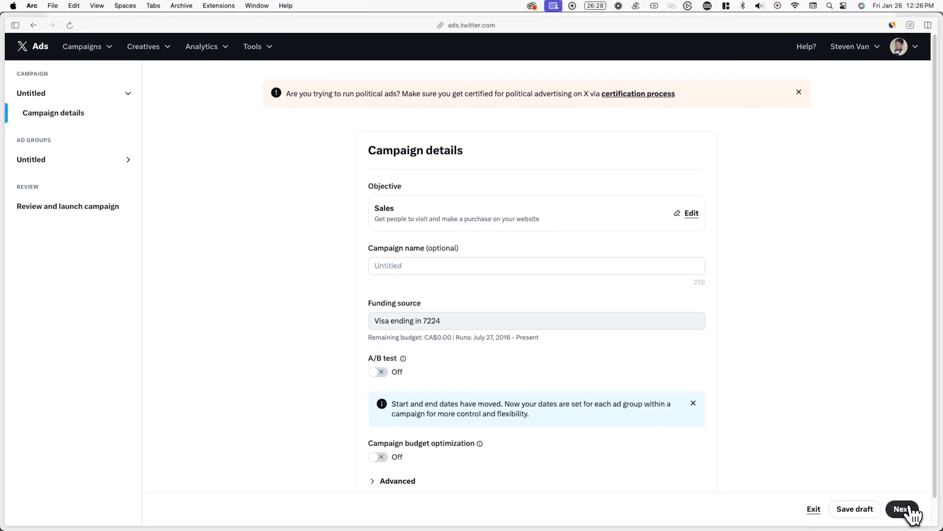
left_click(902, 508)
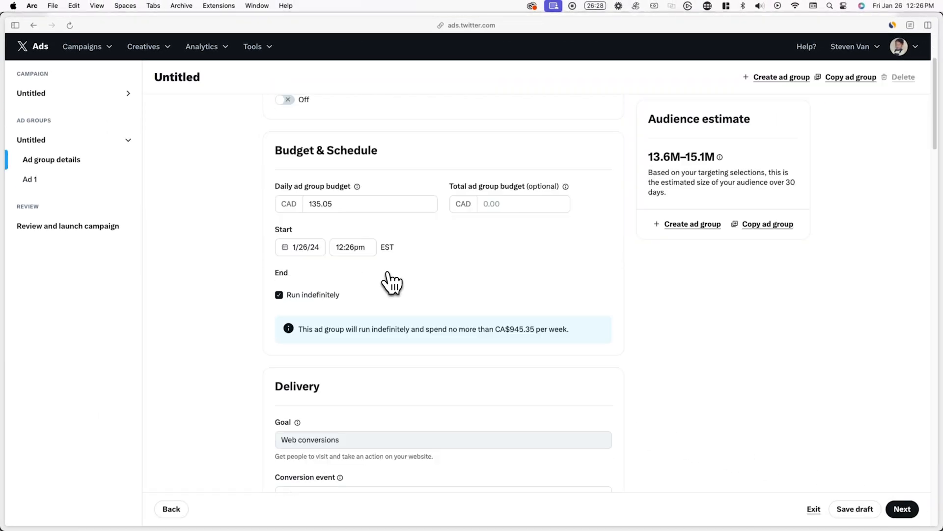
scroll("down", 3)
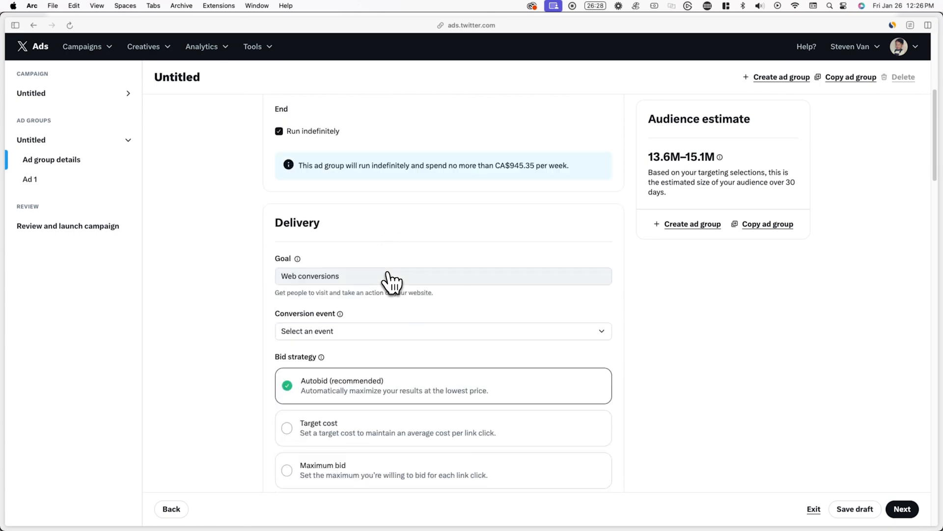